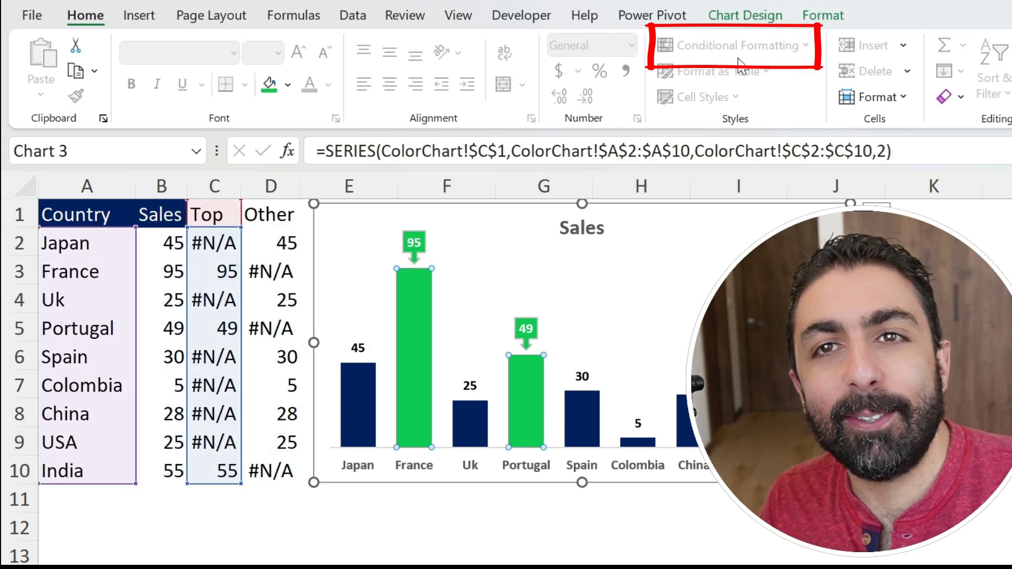
{"action": "mouse_move", "coordinate": [745, 55]}
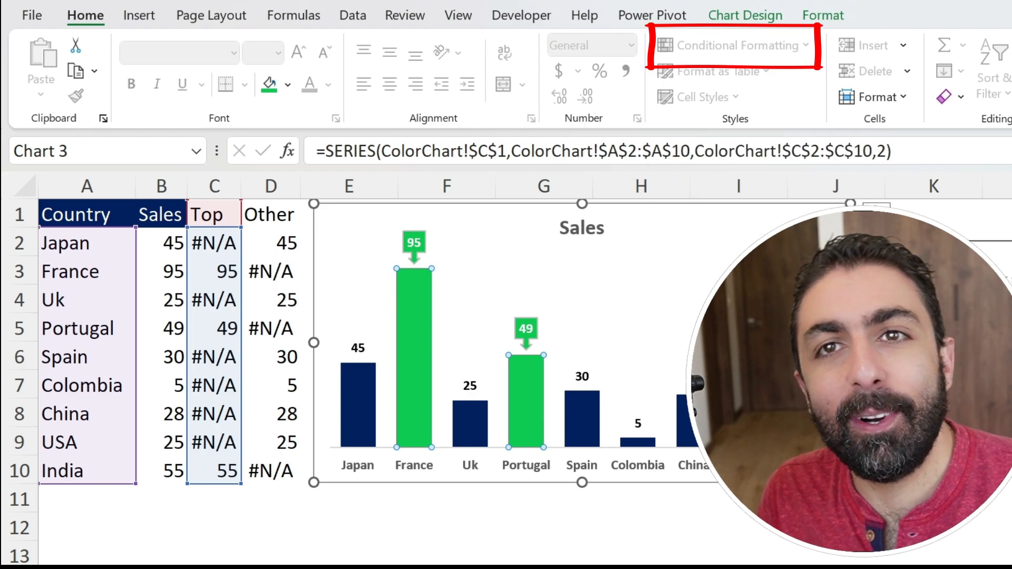
- Change Spain's sales to 999 and enter =NA() in E1 to show #N/A
{"action": "left_click", "coordinate": [161, 357]}
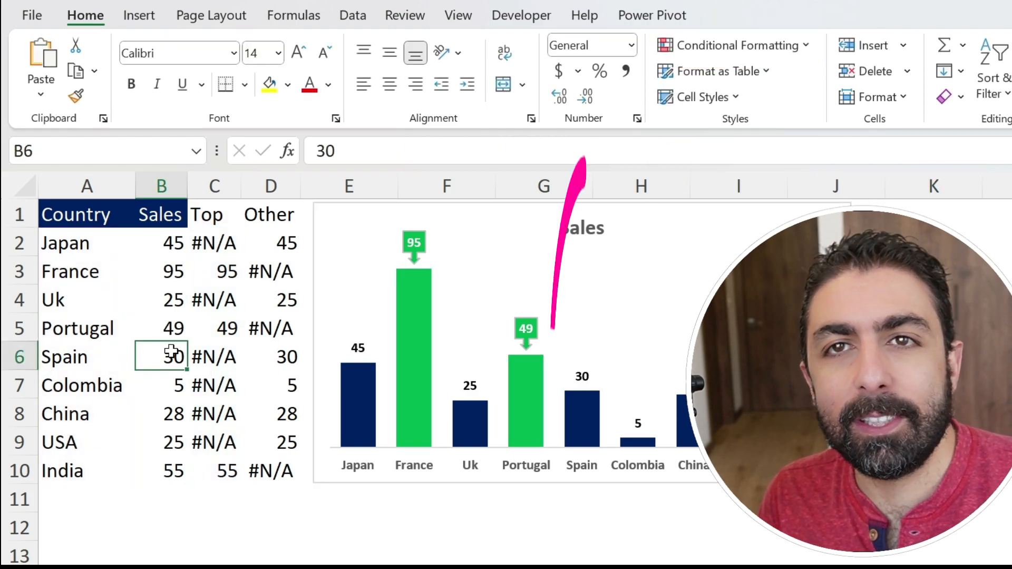
{"action": "type", "text": "999"}
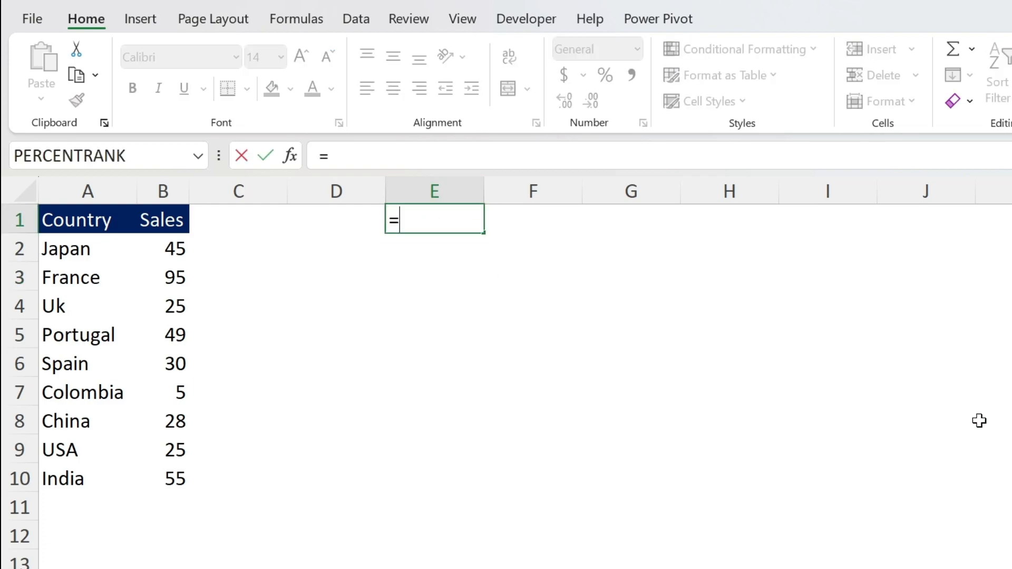
{"action": "type", "text": "NA("}
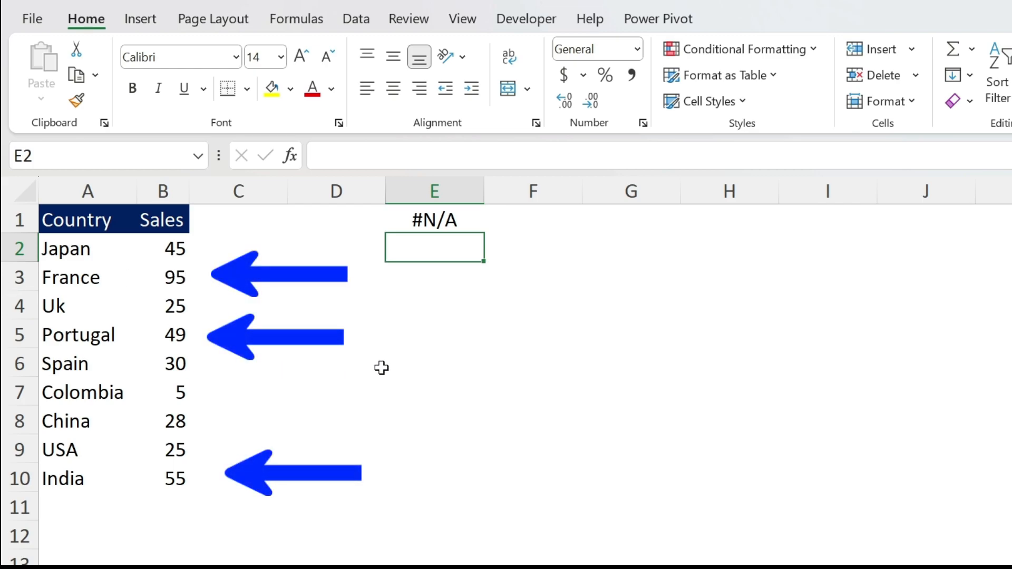
- Return the third-largest sale, 49, in E2 using =LARGE($B$2:$B$10,G2) with G2 set to 3
{"action": "type", "text": "1"}
{"action": "type", "text": "=large(B2"}
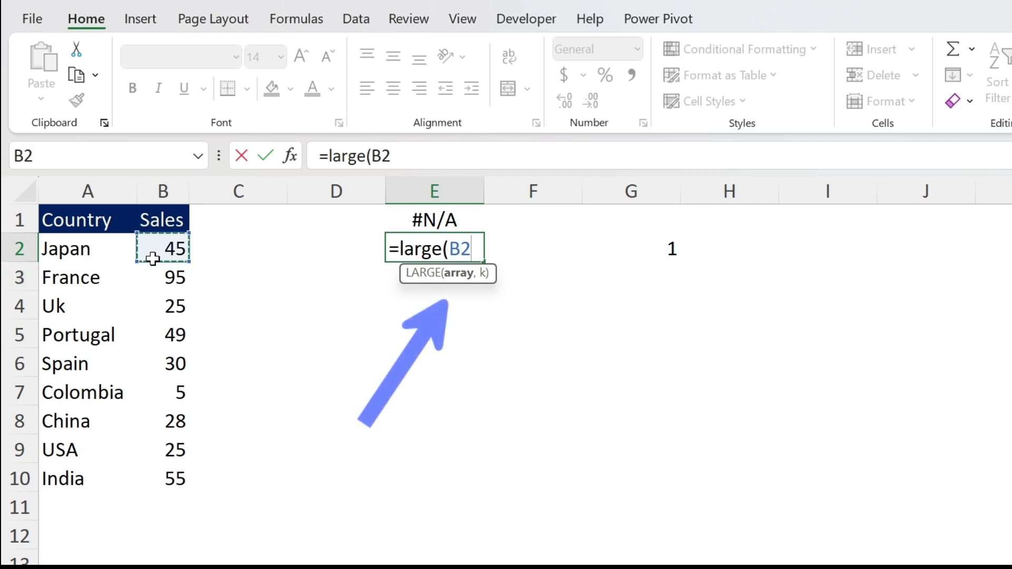
{"action": "key", "text": "f4"}
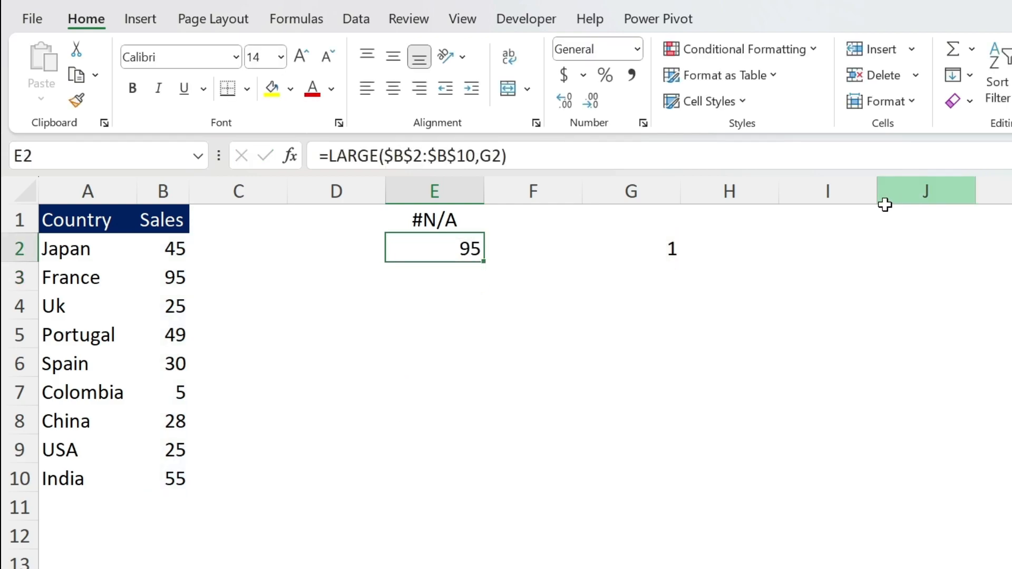
{"action": "left_click", "coordinate": [163, 276]}
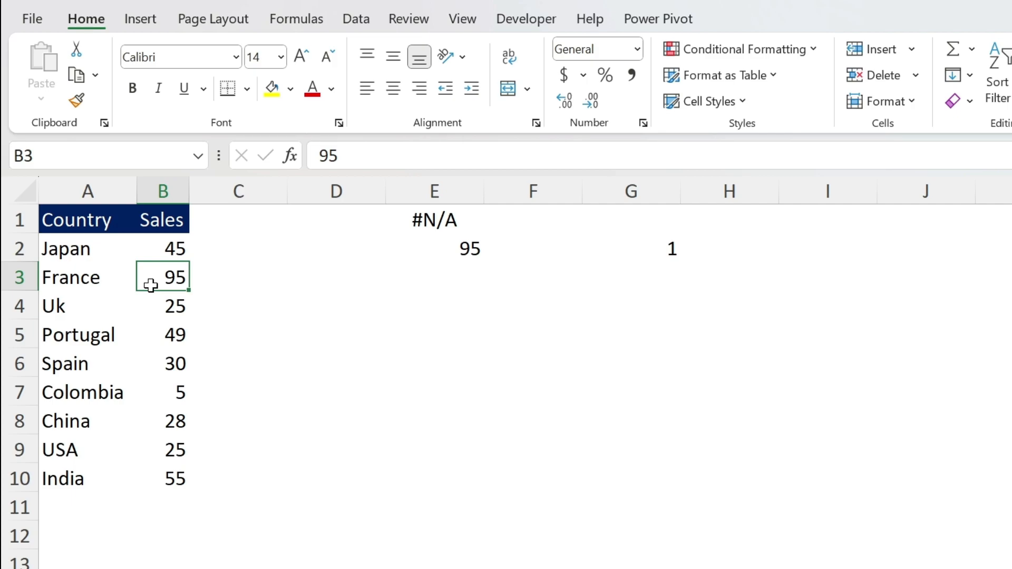
{"action": "mouse_move", "coordinate": [163, 296]}
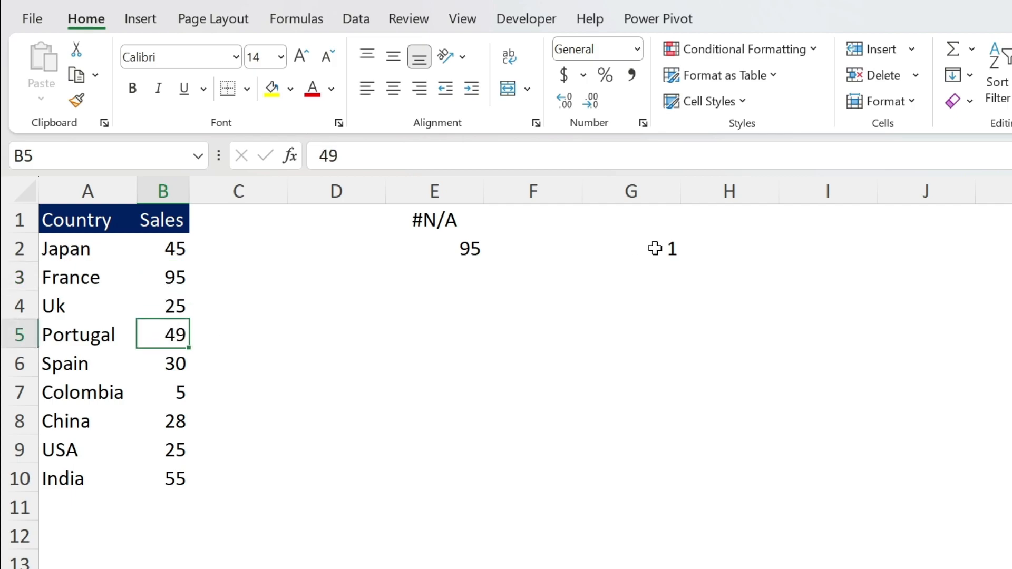
{"action": "left_click", "coordinate": [434, 248]}
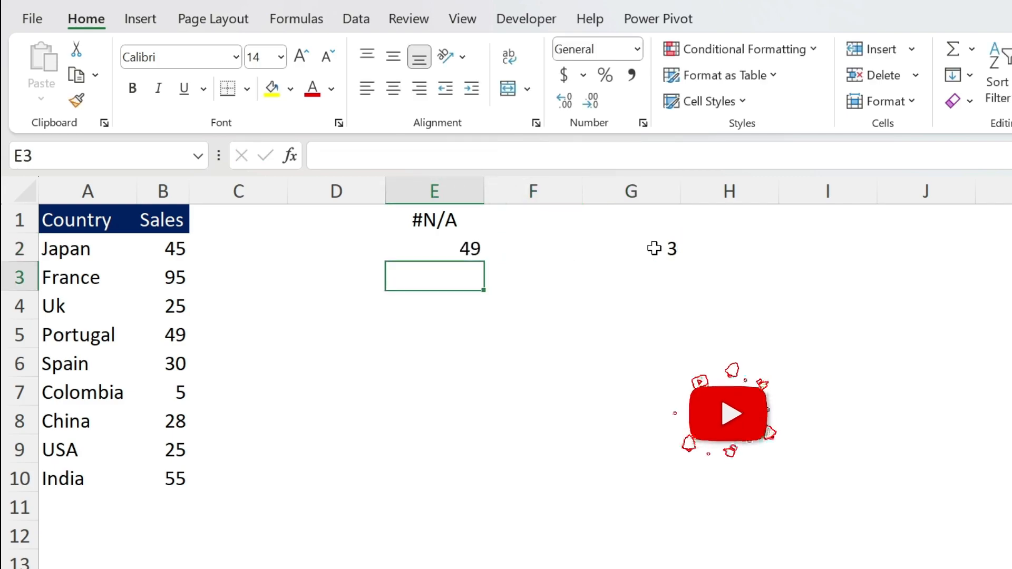
- Try a SMALL formula in E3, then delete demo columns E:G
{"action": "type", "text": "=smal"}
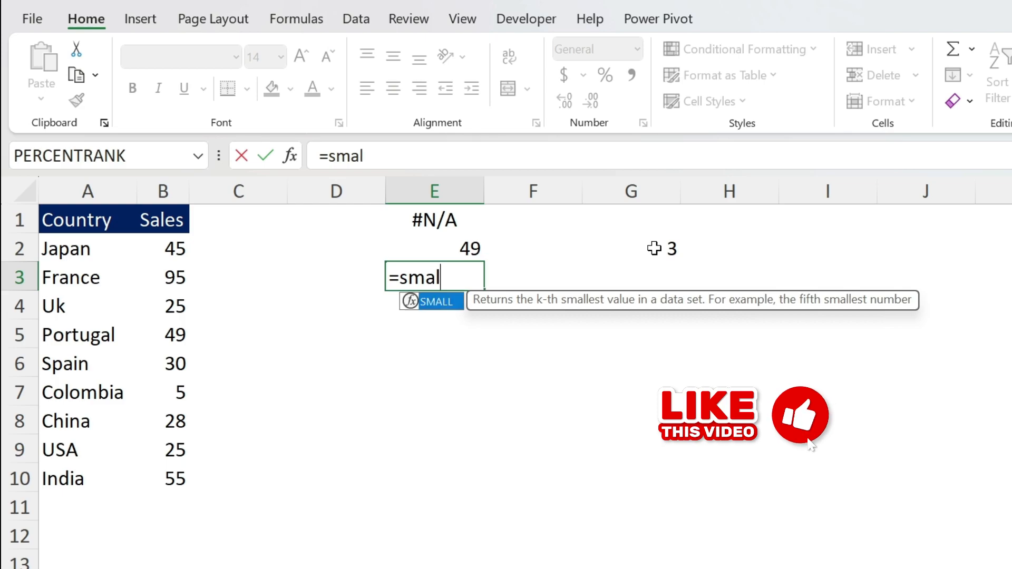
{"action": "type", "text": "("}
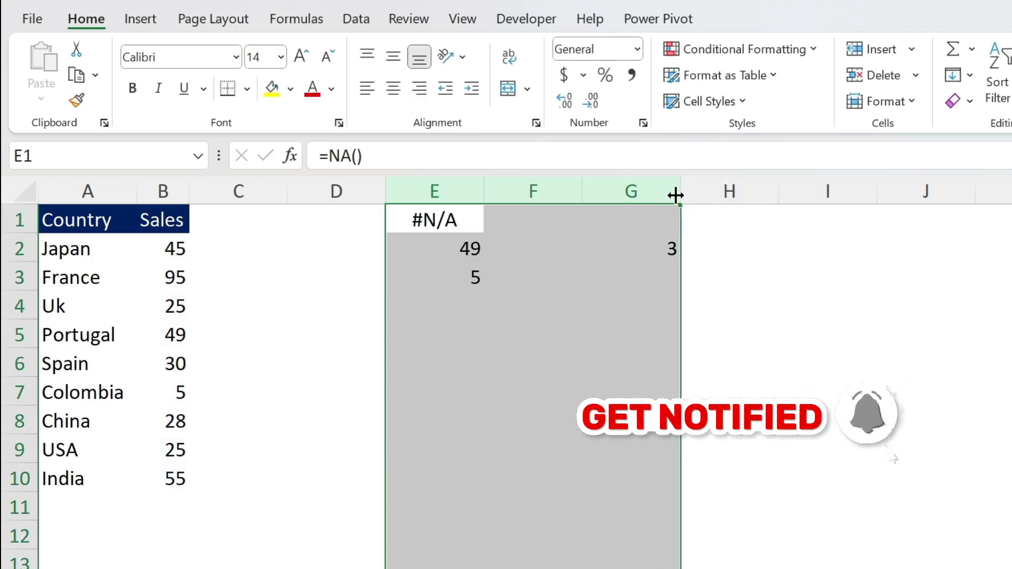
{"action": "left_click", "coordinate": [238, 218]}
{"action": "type", "text": "Top"}
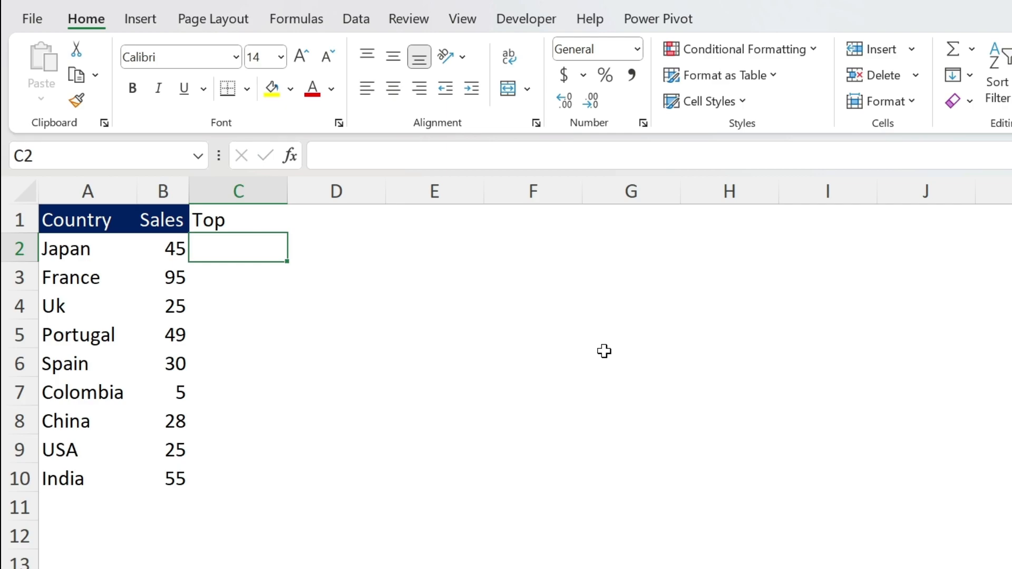
- Fill C2:C10 with =IF(B2>=LARGE($B$2:$B$10,3),B2,NA()) to show top-three sales
{"action": "type", "text": "="}
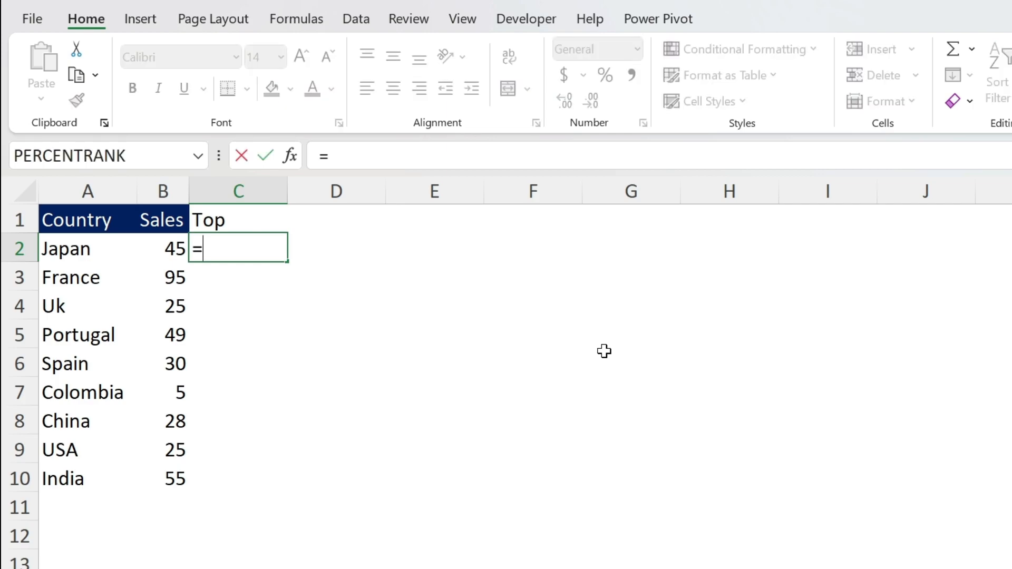
{"action": "type", "text": "if("}
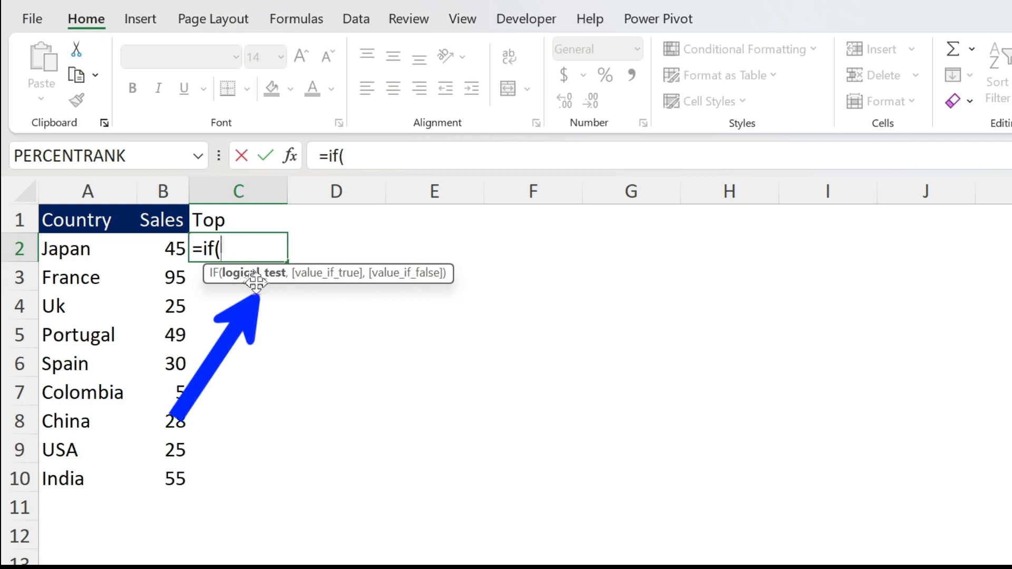
{"action": "left_click", "coordinate": [162, 249]}
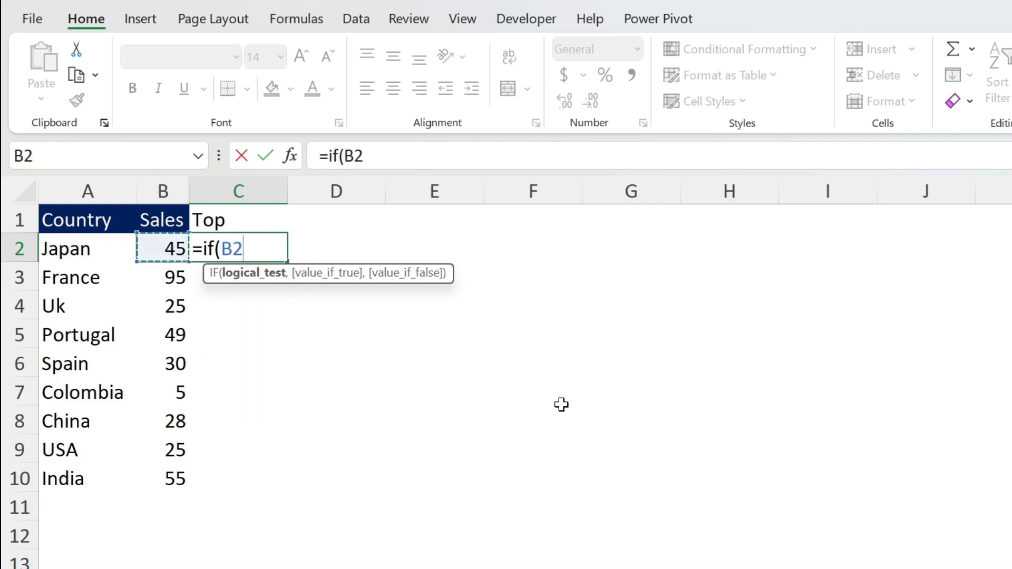
{"action": "type", "text": ">="}
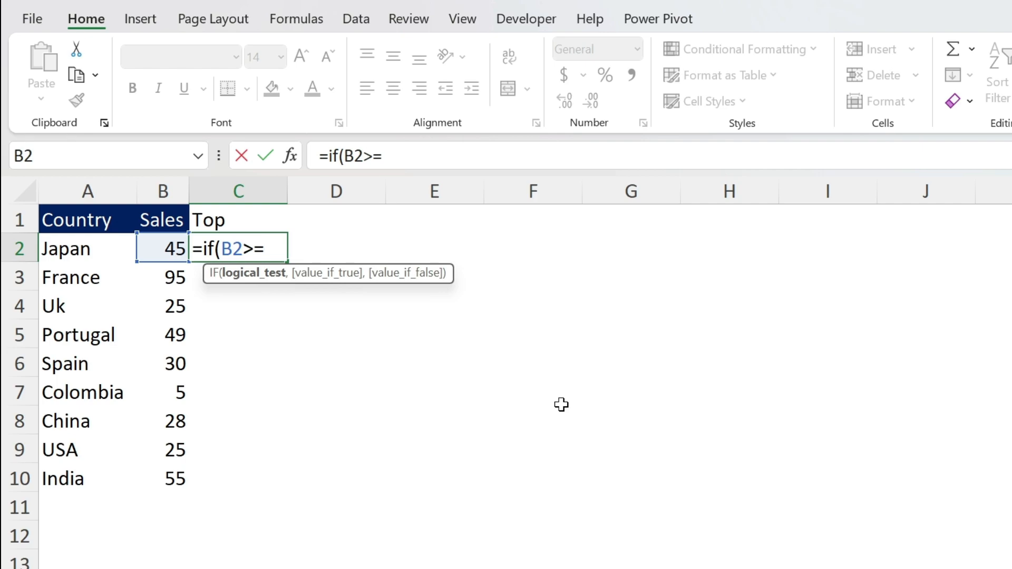
{"action": "type", "text": "I"}
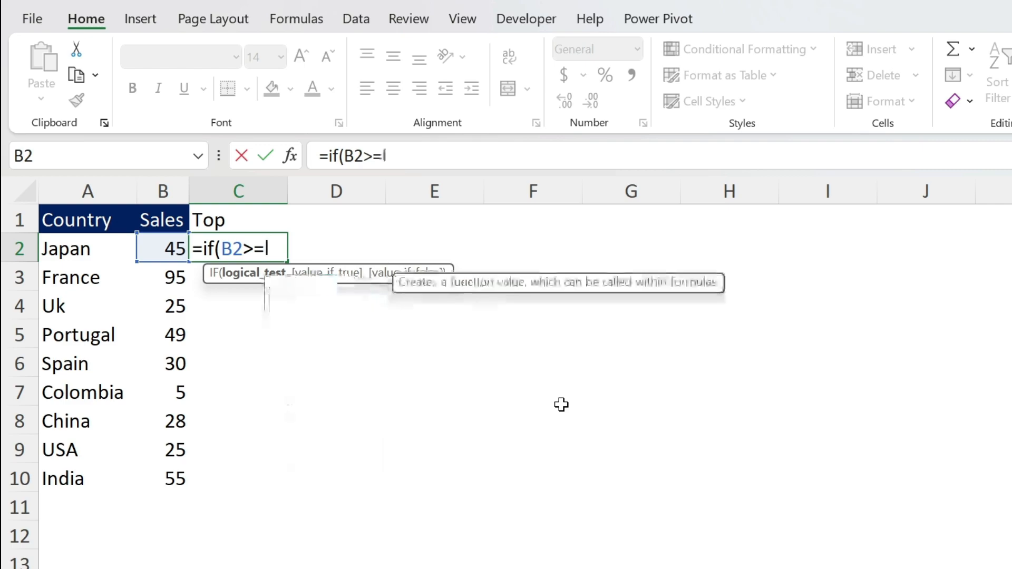
{"action": "type", "text": "large(B2:B10"}
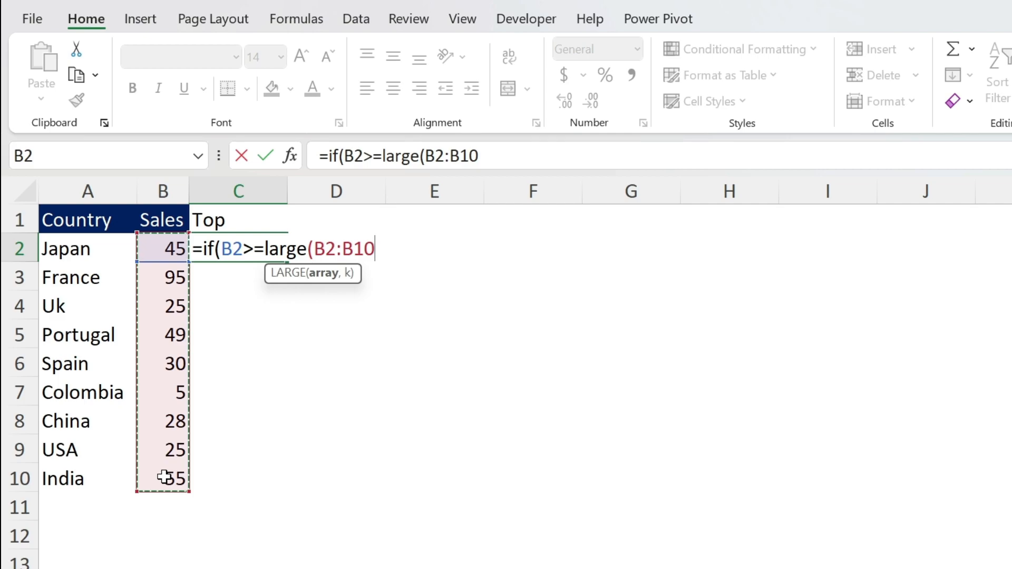
{"action": "key", "text": "f4"}
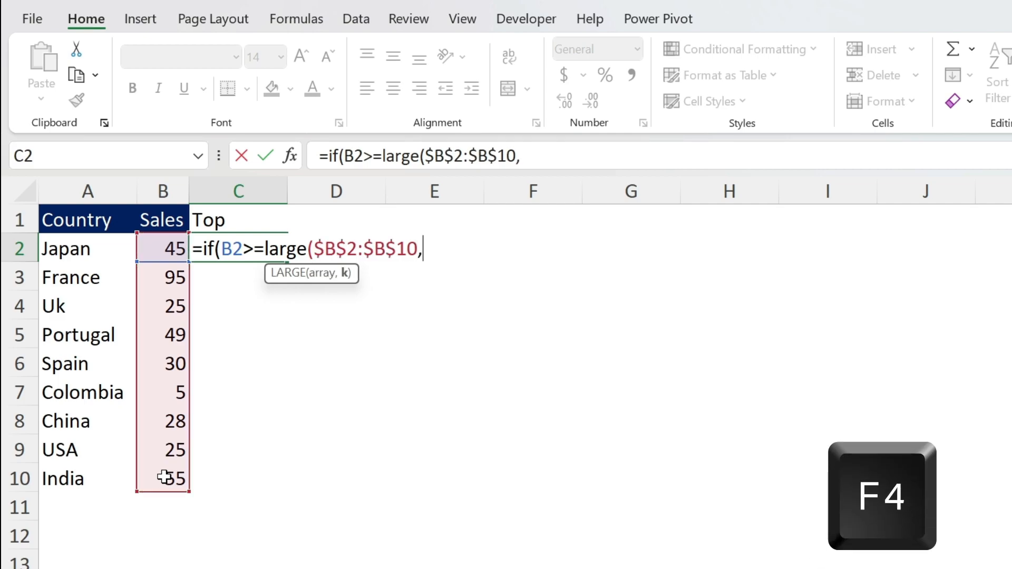
{"action": "type", "text": "3)"}
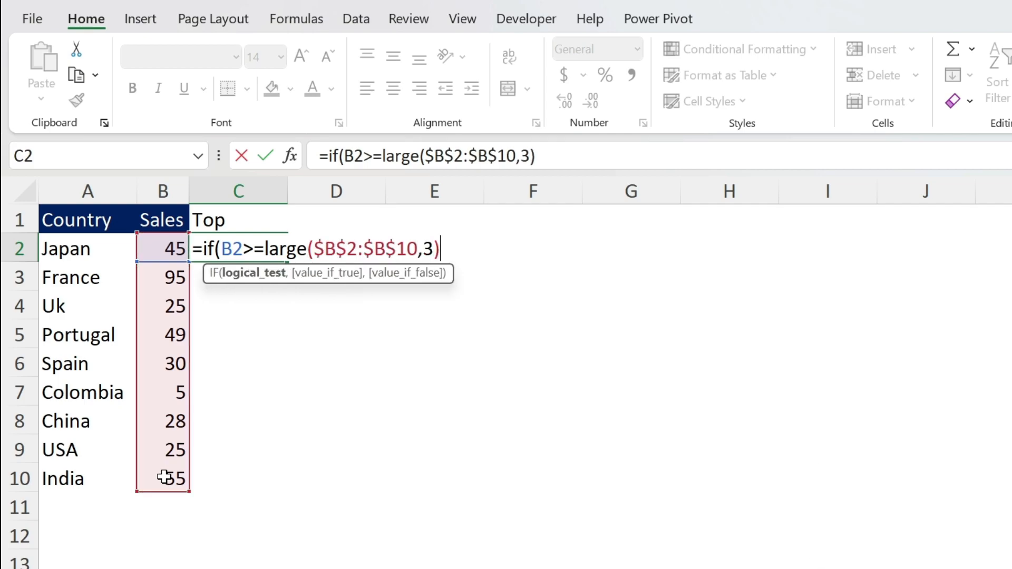
{"action": "type", "text": ",B2,"}
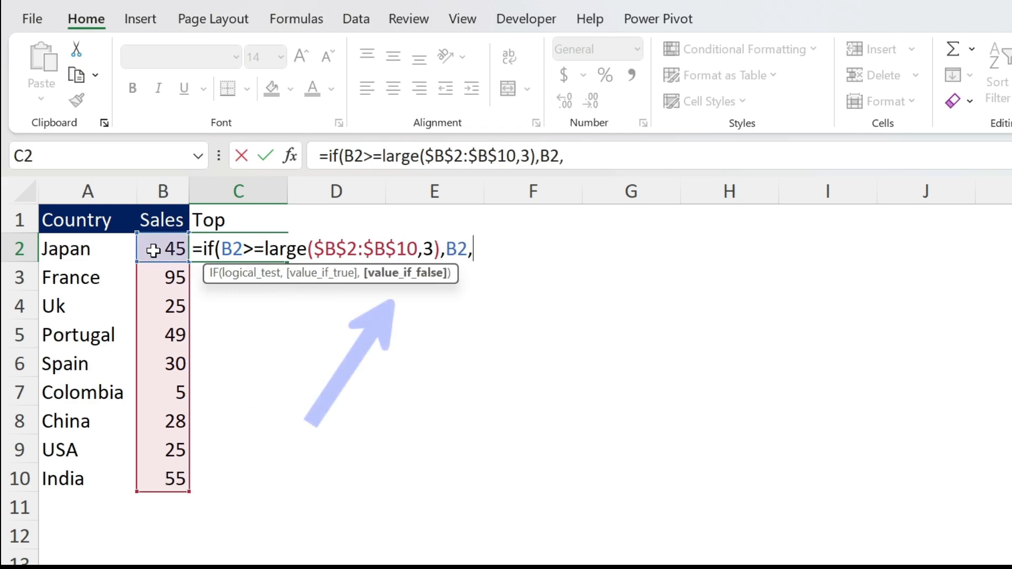
{"action": "type", "text": "NA())"}
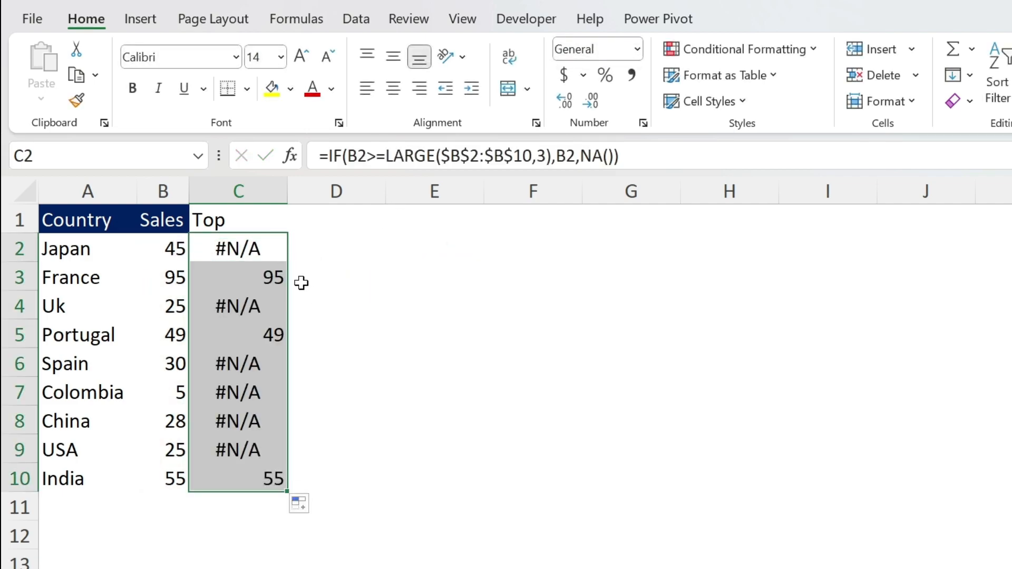
{"action": "mouse_move", "coordinate": [292, 261]}
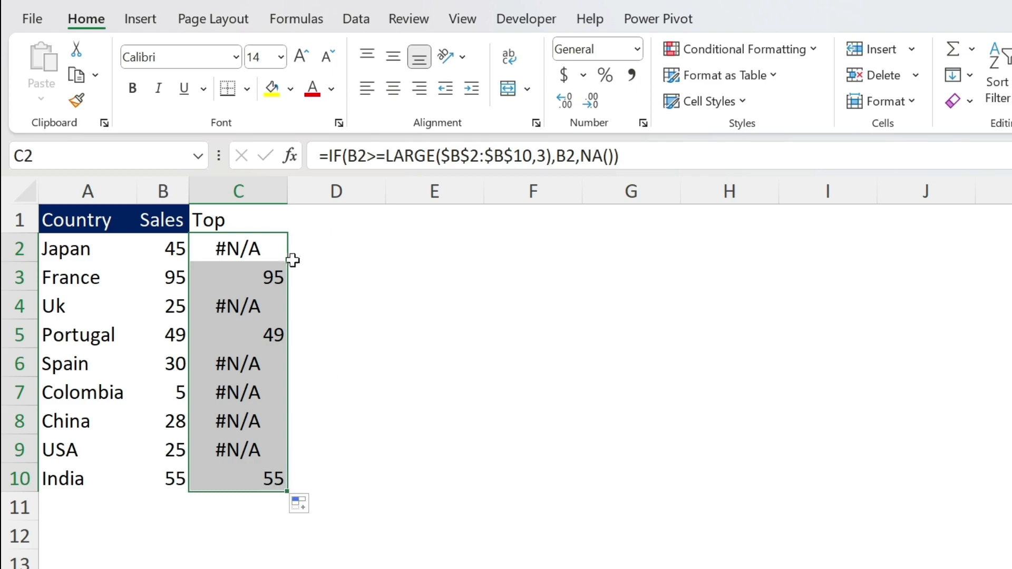
{"action": "mouse_move", "coordinate": [403, 365]}
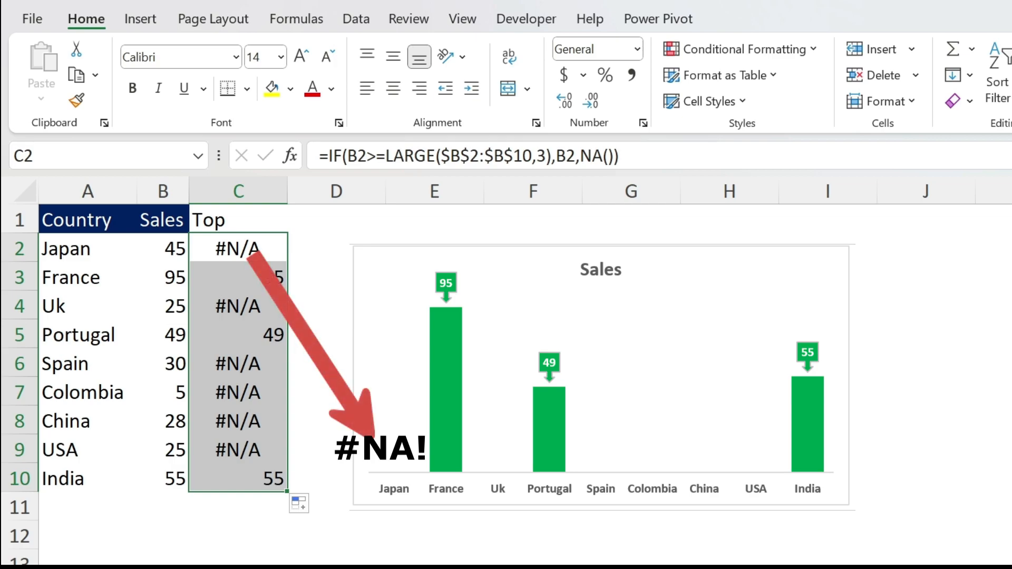
{"action": "mouse_move", "coordinate": [187, 326]}
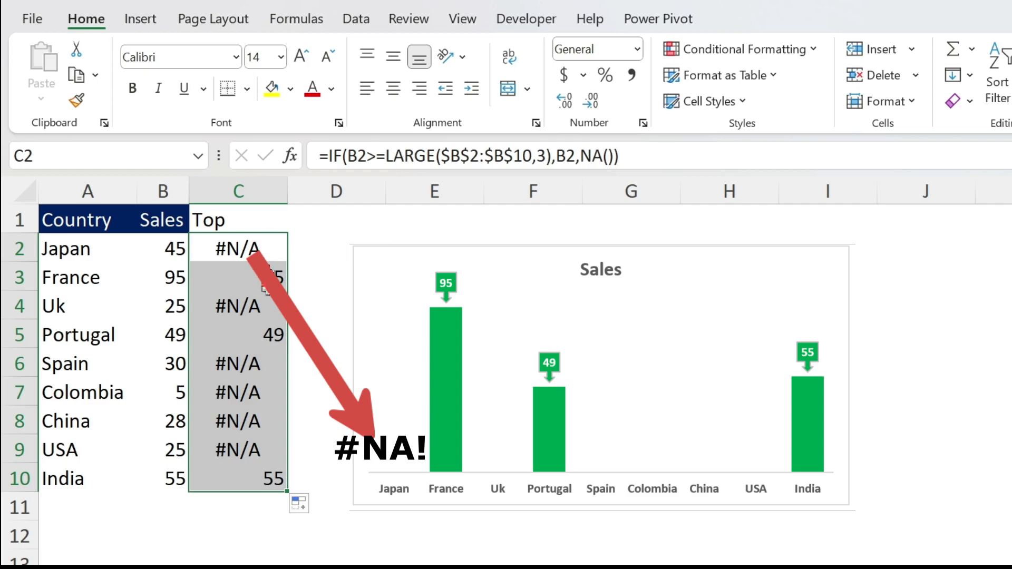
{"action": "mouse_move", "coordinate": [307, 301]}
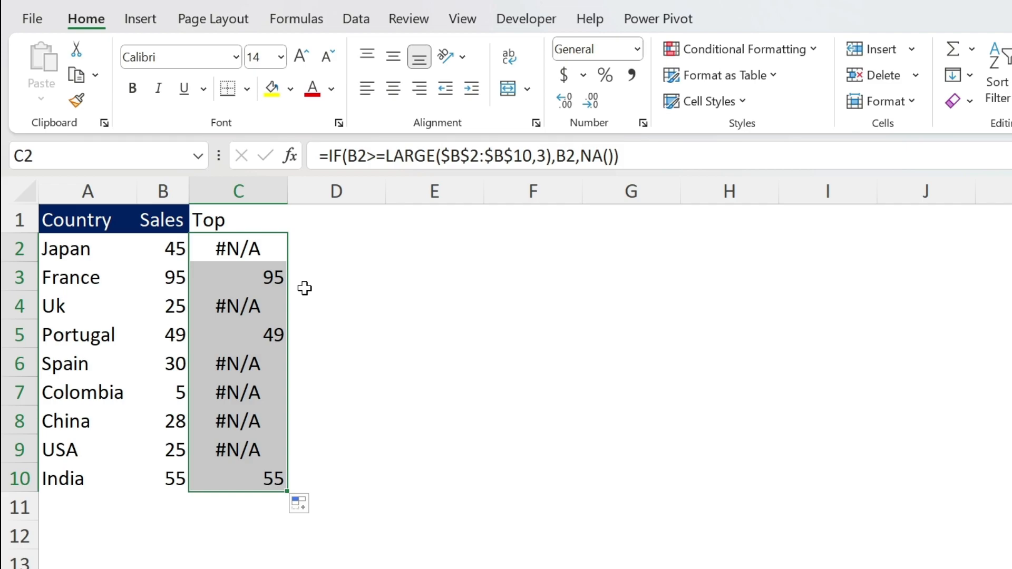
{"action": "mouse_move", "coordinate": [206, 274]}
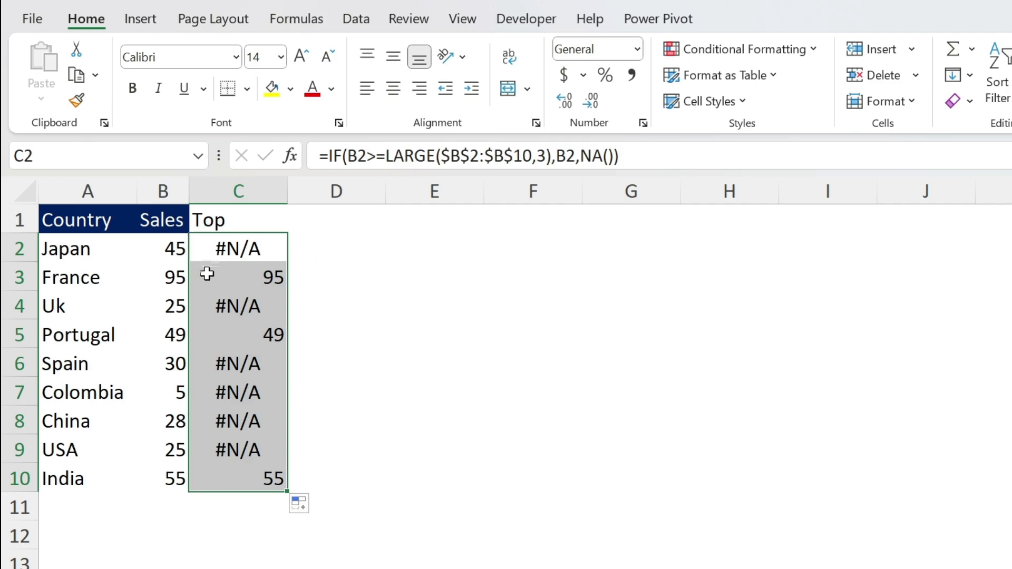
{"action": "mouse_move", "coordinate": [330, 231]}
{"action": "type", "text": "Other"}
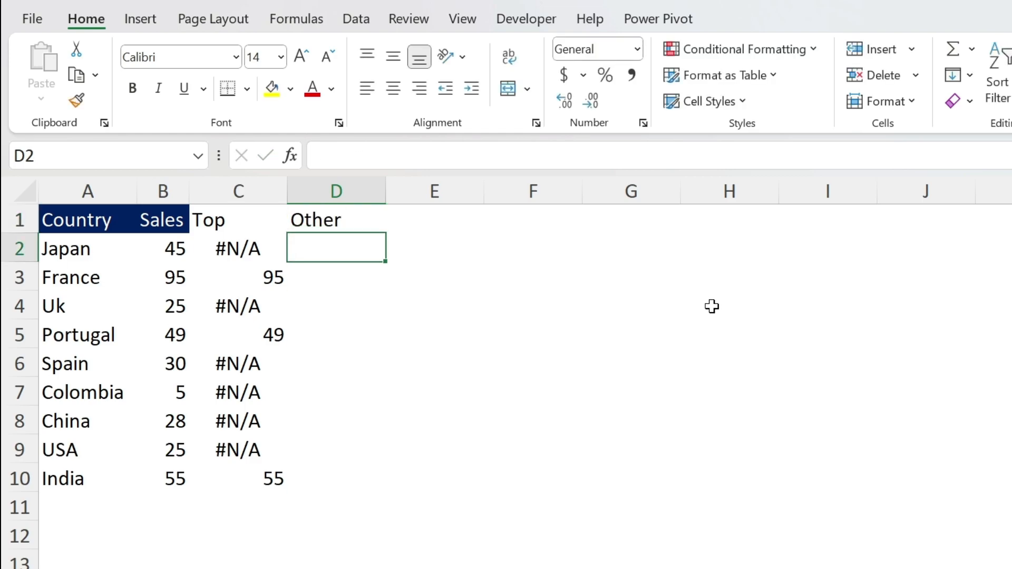
- Enter =IF(B2<LARGE($B$2:$B$10,3),B2,NA()) down D2:D10
{"action": "type", "text": "=if("}
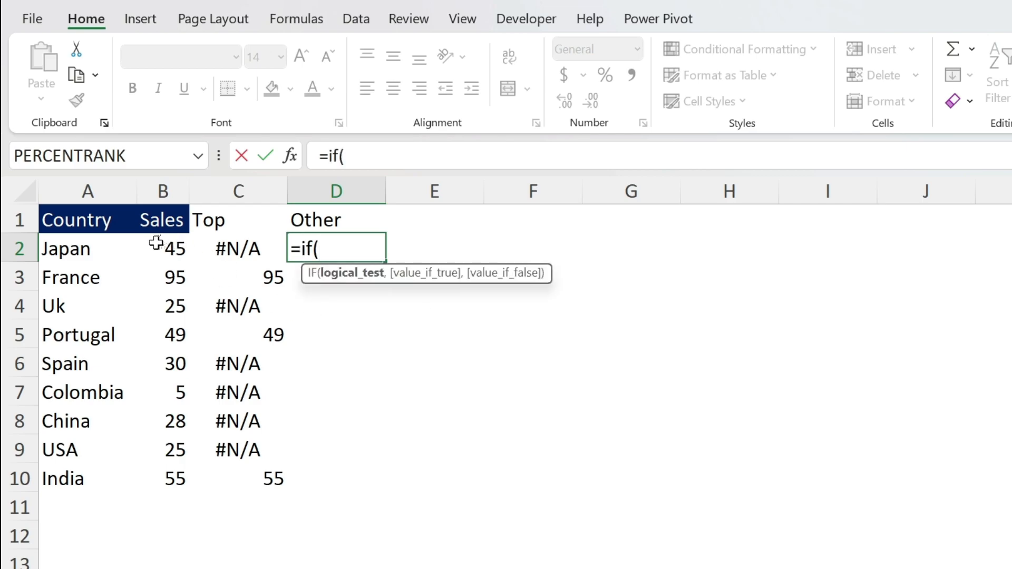
{"action": "left_click", "coordinate": [161, 248]}
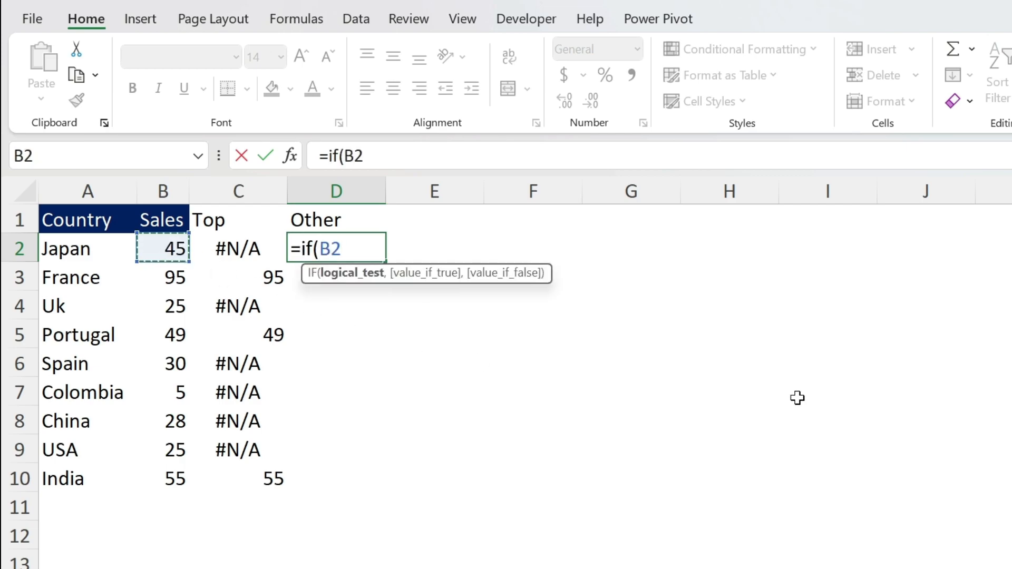
{"action": "type", "text": "<large($B$2:$B$10"}
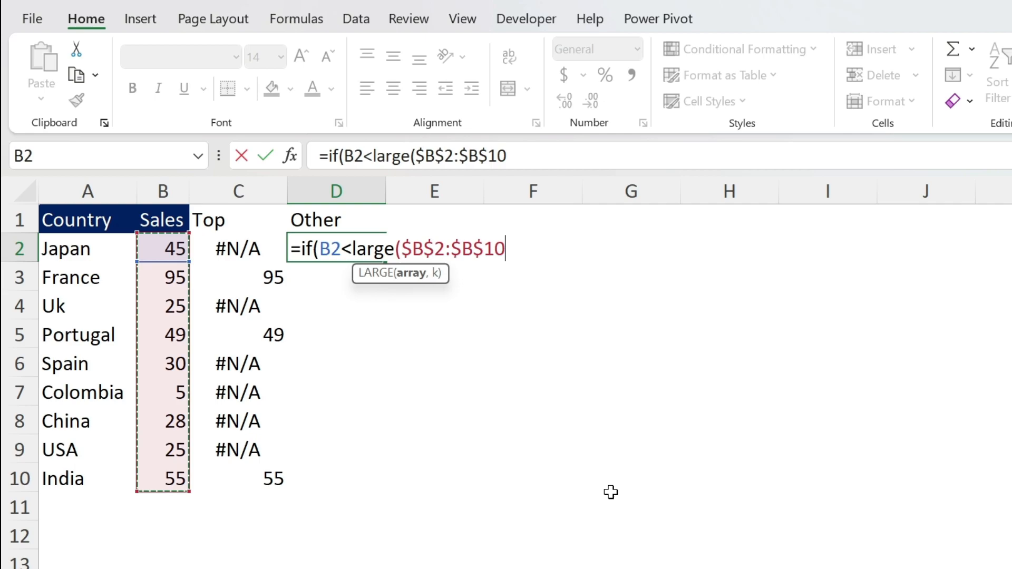
{"action": "type", "text": ",3),"}
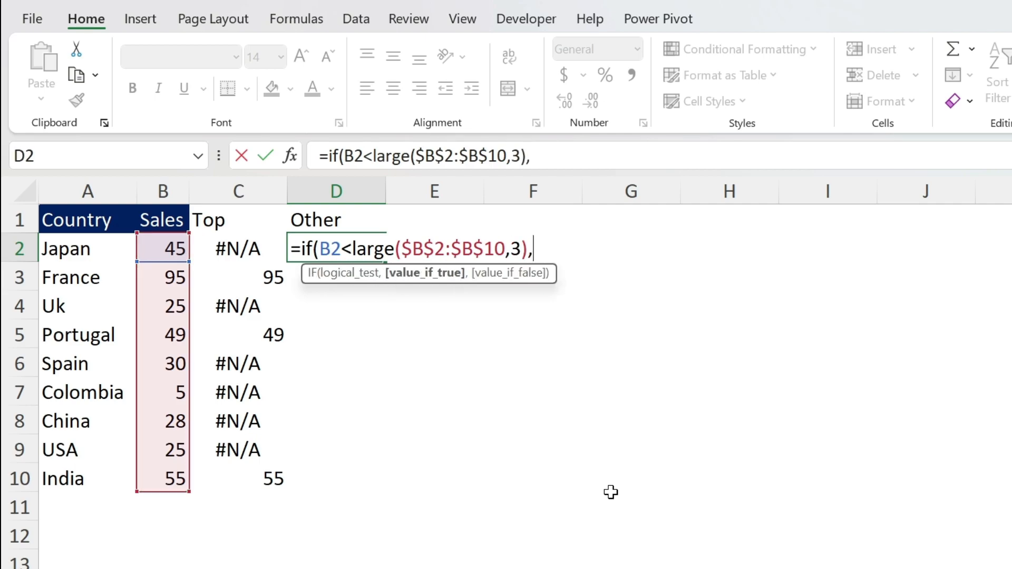
{"action": "left_click", "coordinate": [163, 249]}
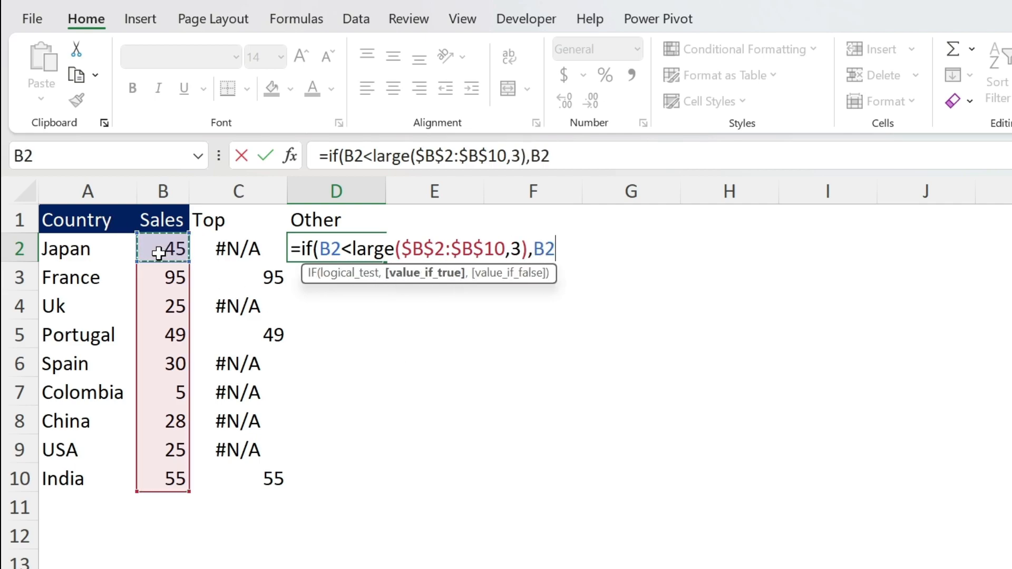
{"action": "type", "text": ",NA()"}
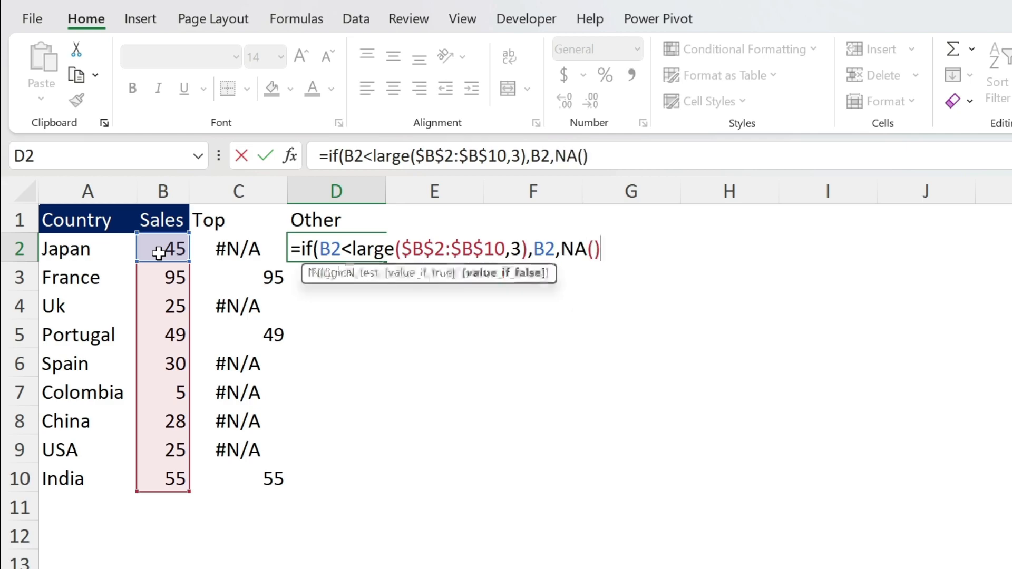
{"action": "key", "text": "Return"}
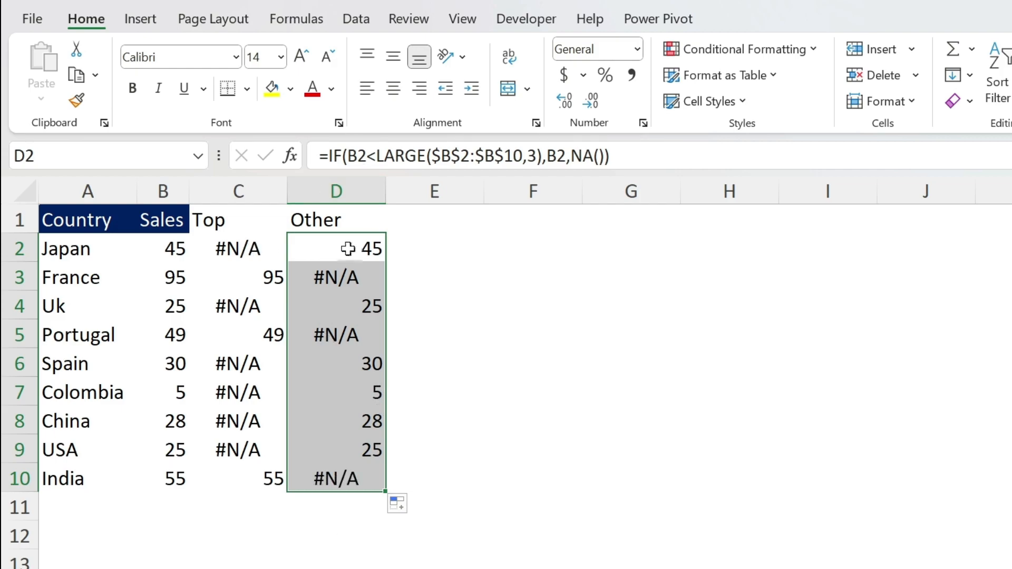
{"action": "mouse_move", "coordinate": [84, 209]}
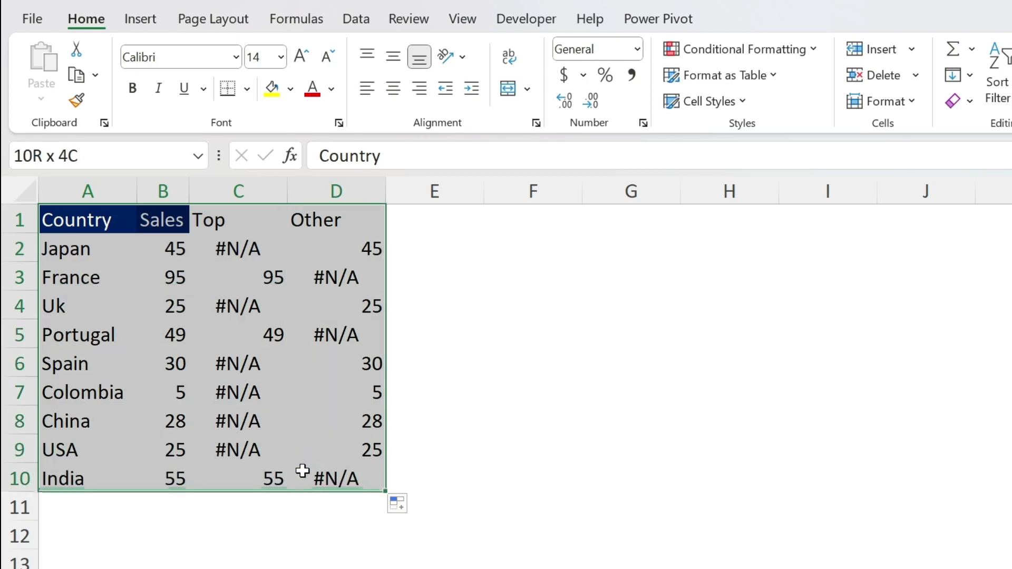
- Insert a 2-D Clustered Column chart from the A1:D10 table
{"action": "left_click", "coordinate": [140, 18]}
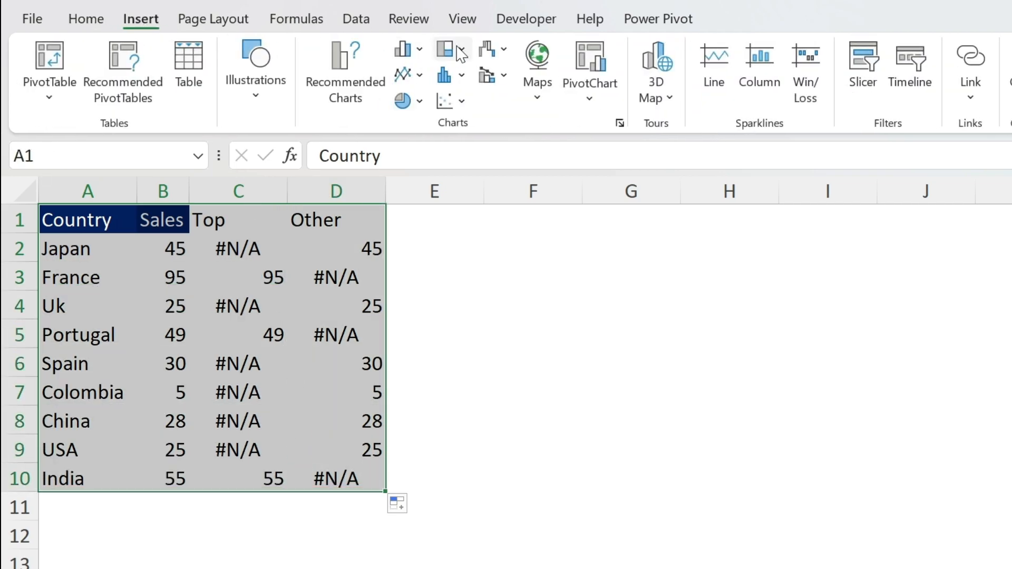
{"action": "left_click", "coordinate": [403, 48]}
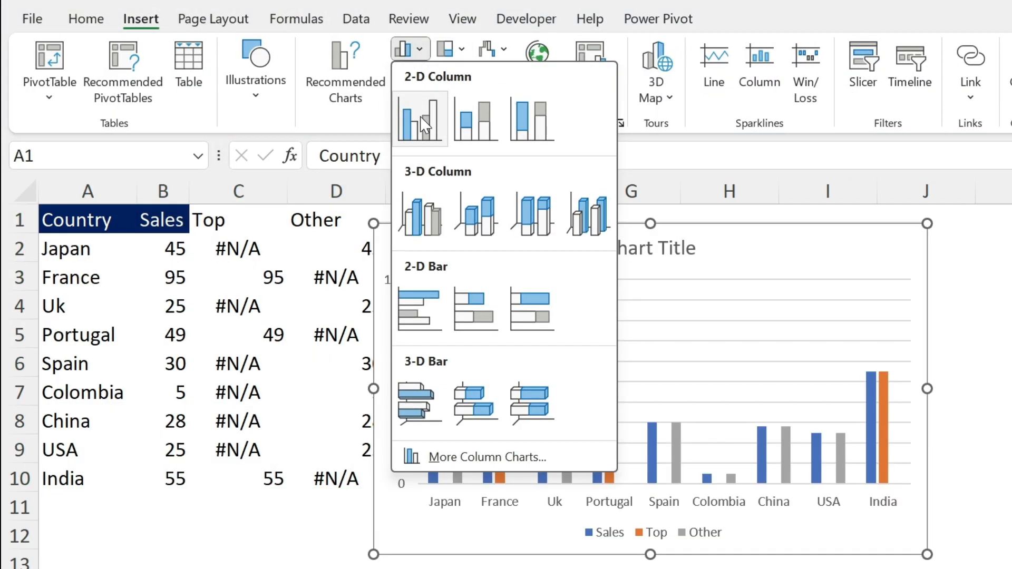
{"action": "left_click", "coordinate": [420, 119]}
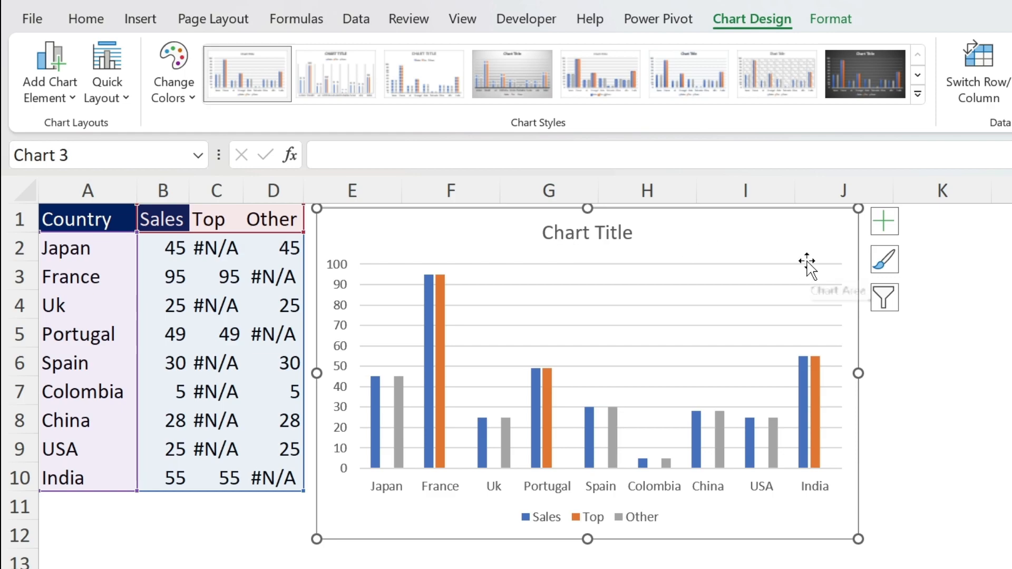
{"action": "mouse_move", "coordinate": [431, 307]}
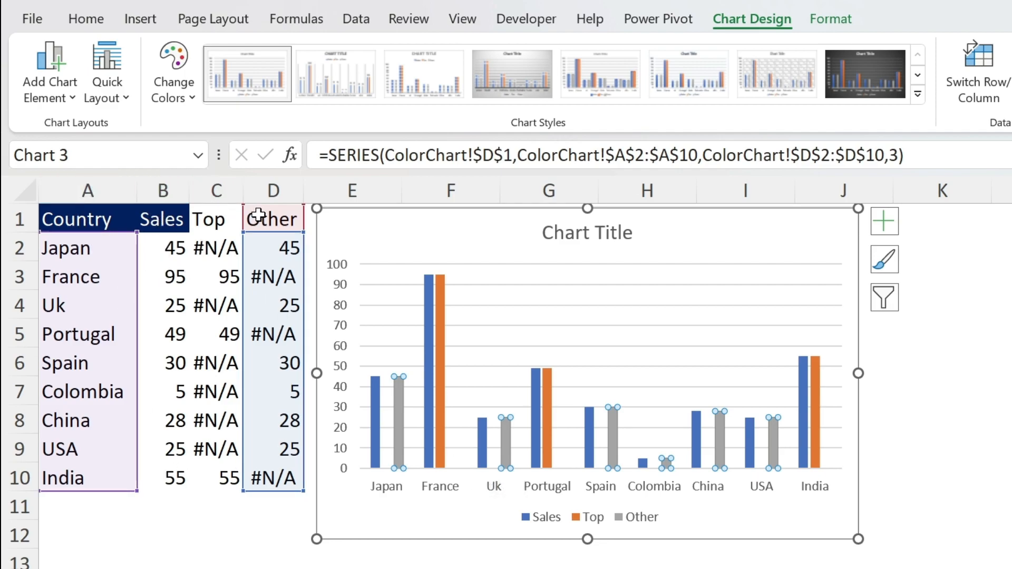
{"action": "mouse_move", "coordinate": [483, 302]}
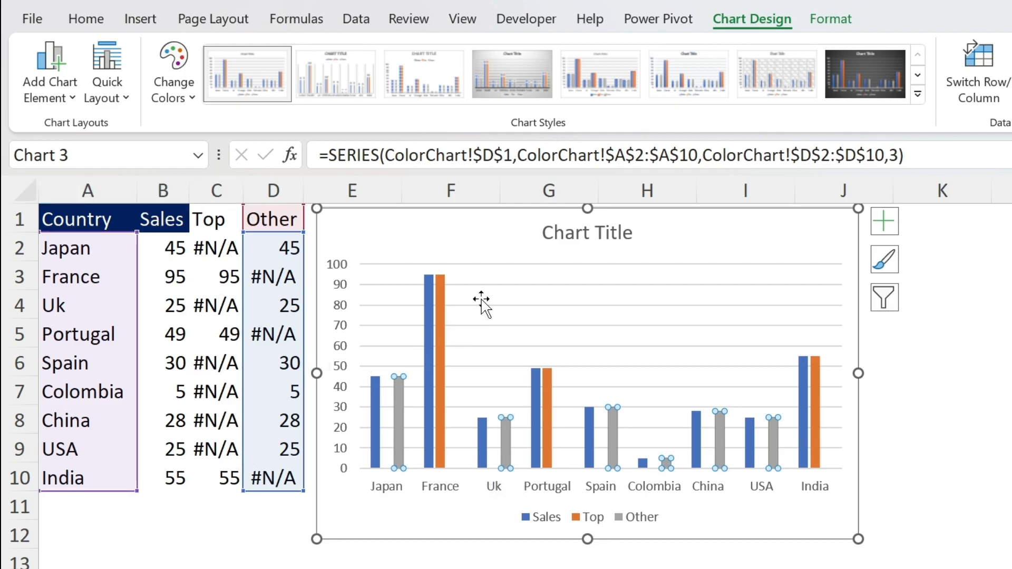
- Remove the Sales series from the chart through Select Data
{"action": "right_click", "coordinate": [481, 300]}
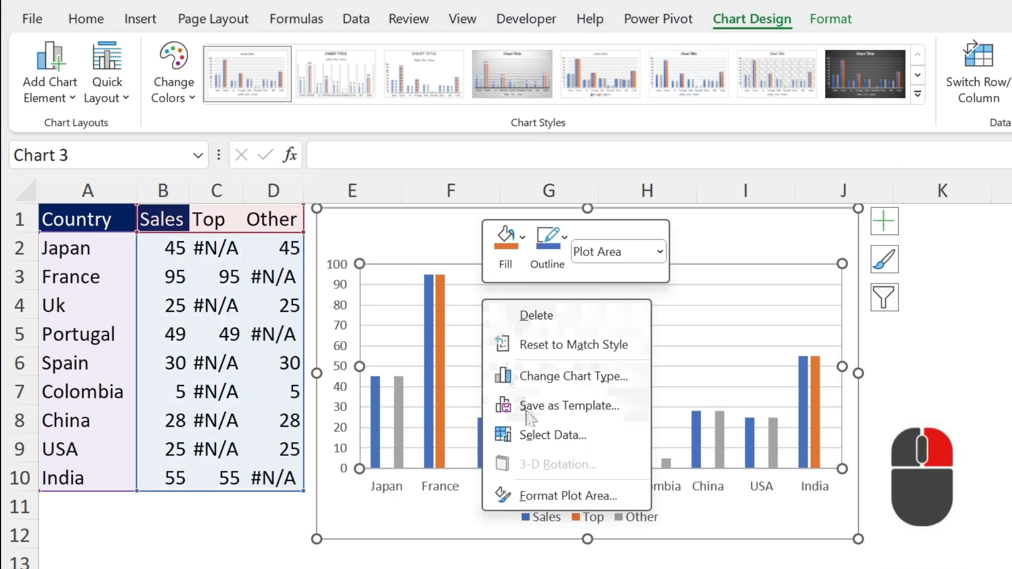
{"action": "left_click", "coordinate": [552, 435]}
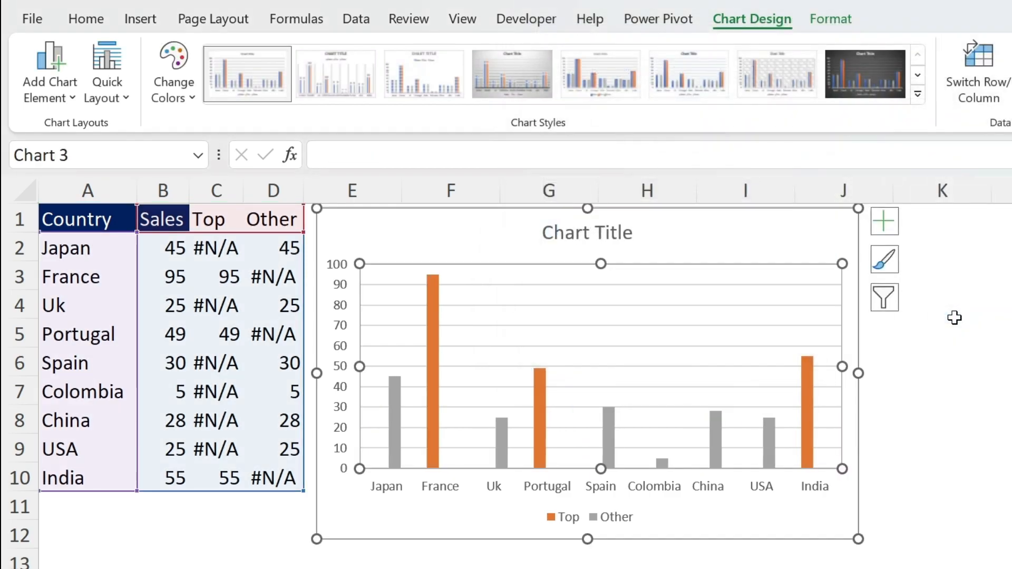
{"action": "mouse_move", "coordinate": [296, 467]}
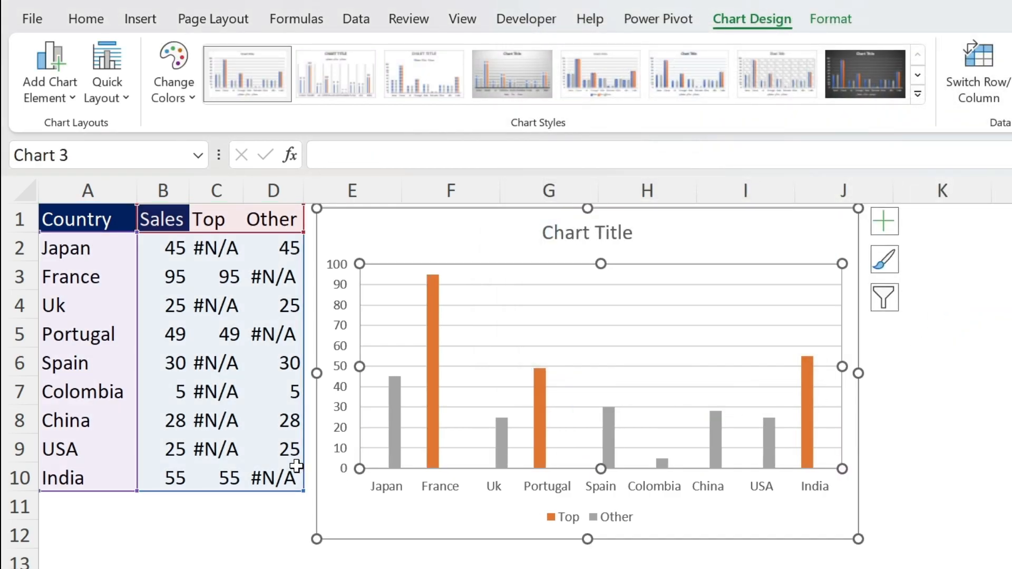
- Delete the value axis, gridlines and legend, and select the title to link to B1
{"action": "key", "text": "Delete"}
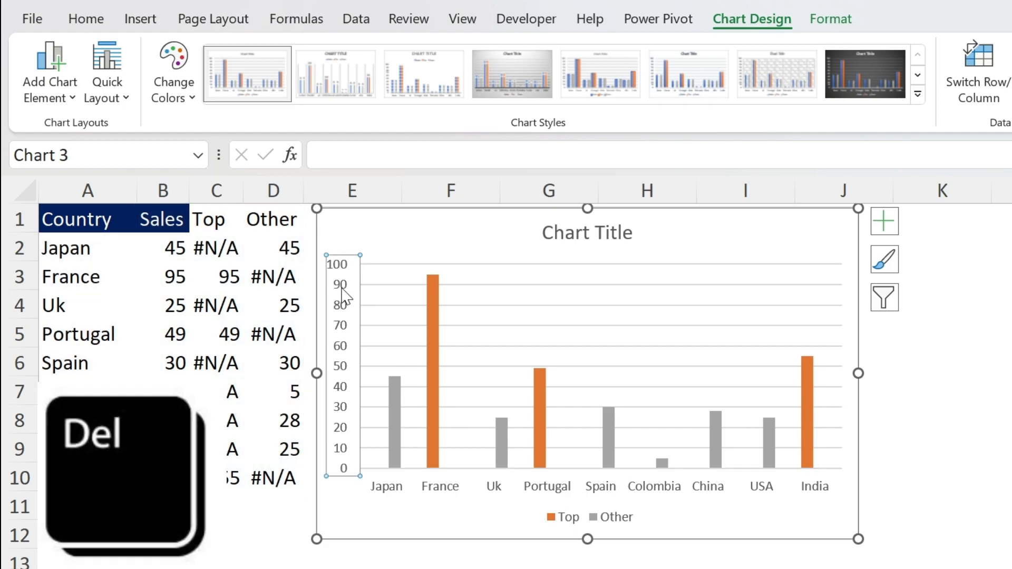
{"action": "key", "text": "Delete"}
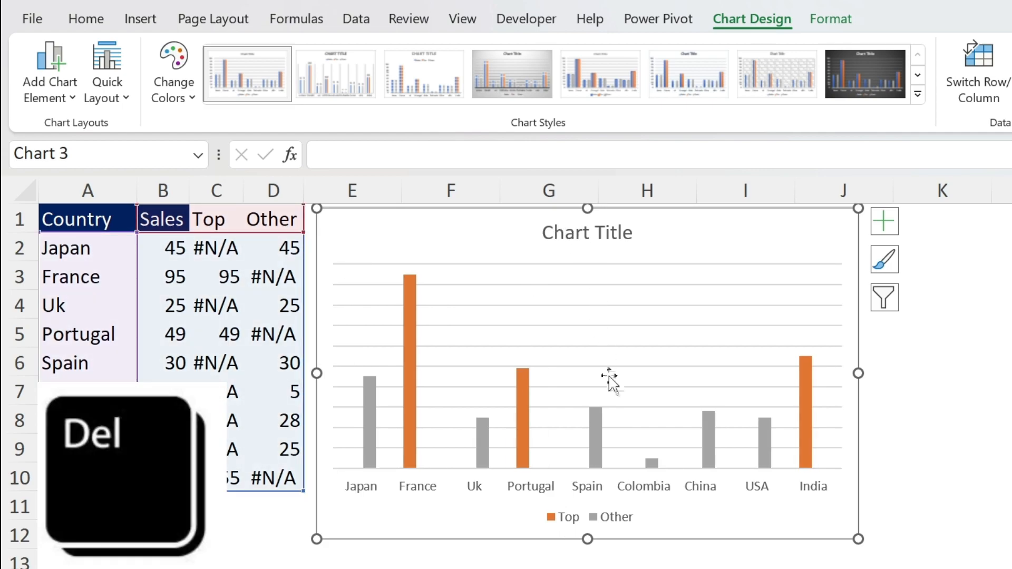
{"action": "key", "text": "Delete"}
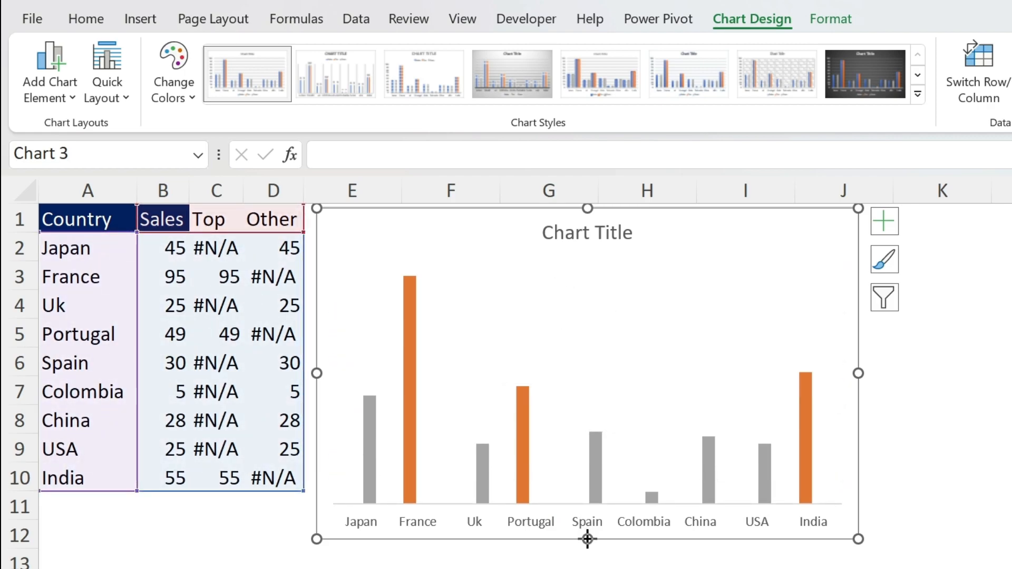
{"action": "left_click", "coordinate": [586, 233]}
{"action": "type", "text": "=ColorChart!$B$1"}
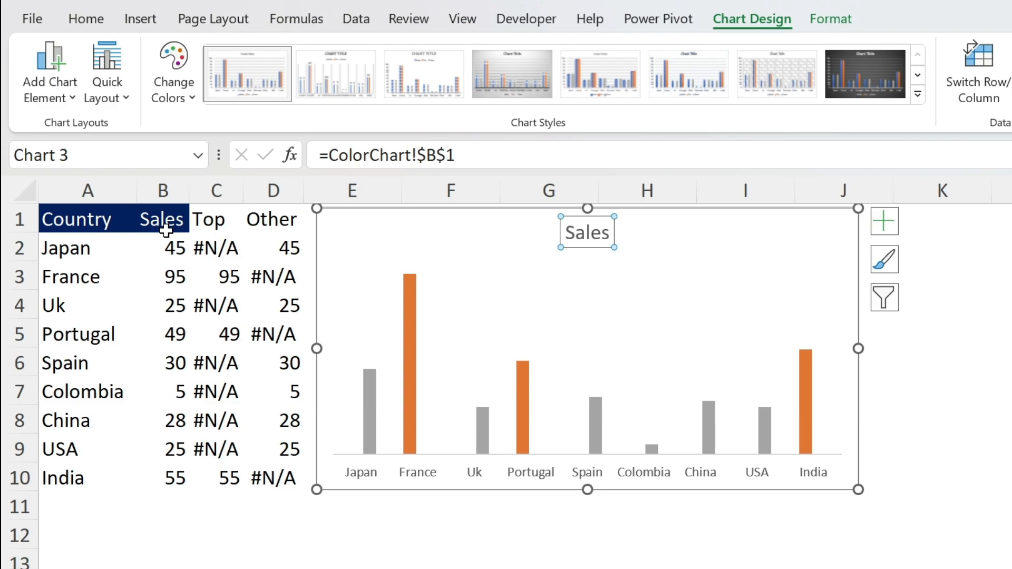
- Bold the Sales chart title and the country axis labels
{"action": "left_click", "coordinate": [85, 18]}
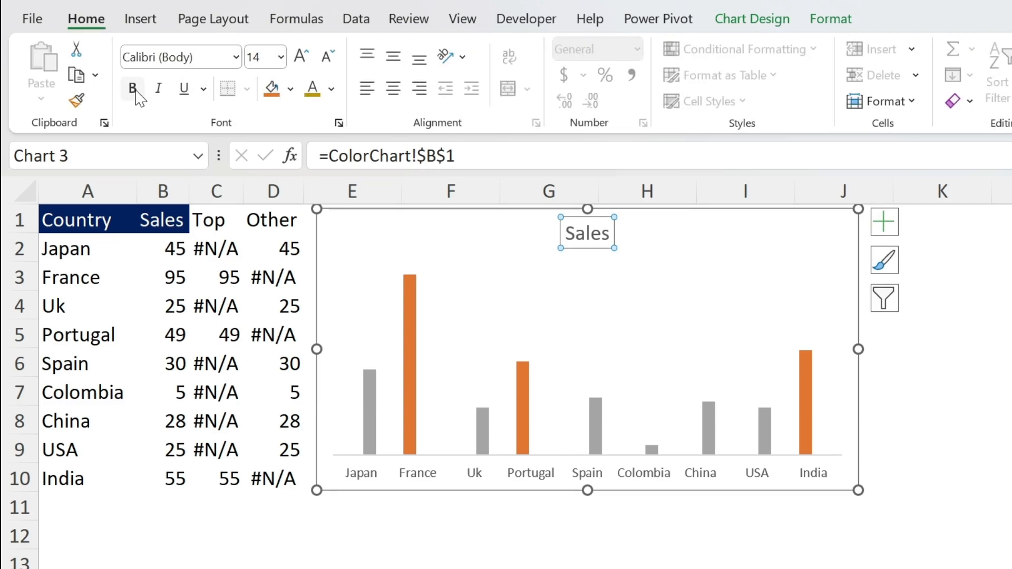
{"action": "left_click", "coordinate": [530, 473]}
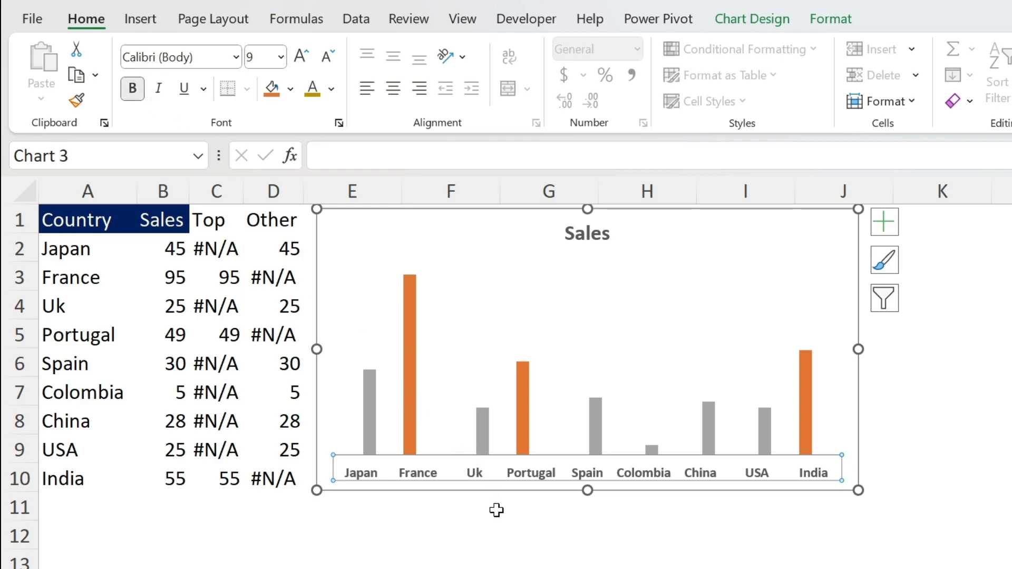
{"action": "left_click", "coordinate": [450, 507]}
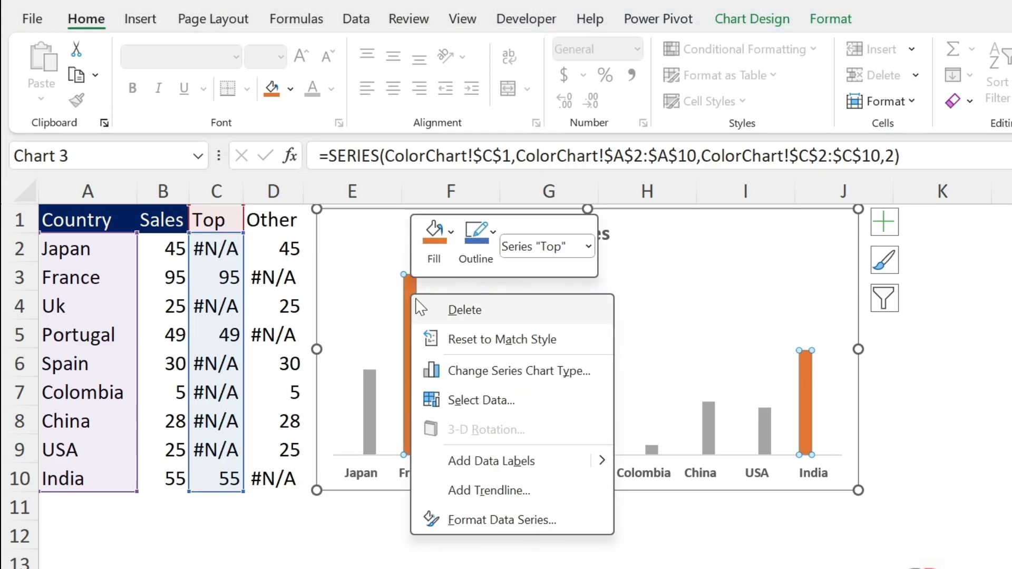
- Fill the Top series columns with green in Format Data Series
{"action": "left_click", "coordinate": [509, 521]}
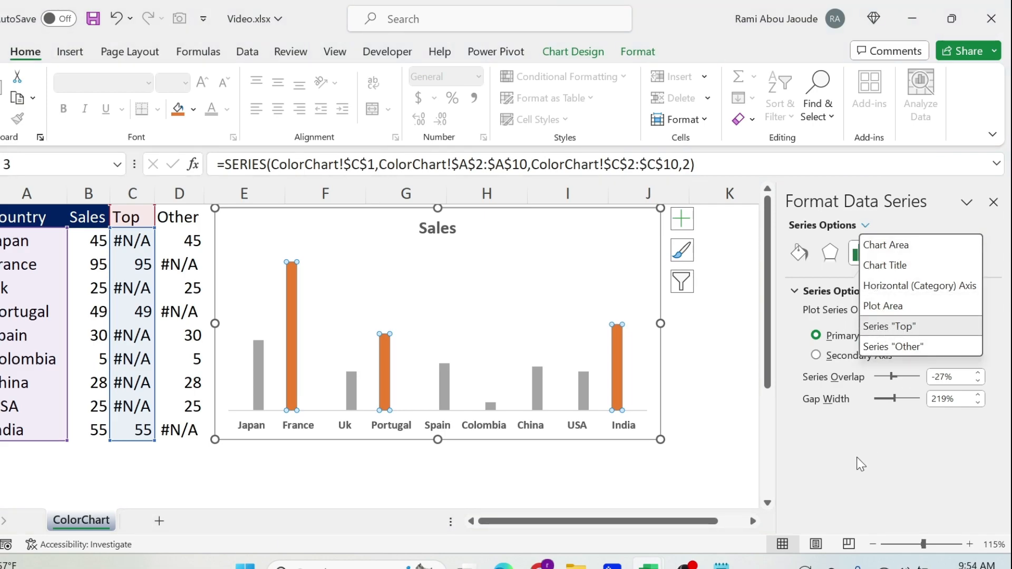
{"action": "left_click", "coordinate": [800, 252]}
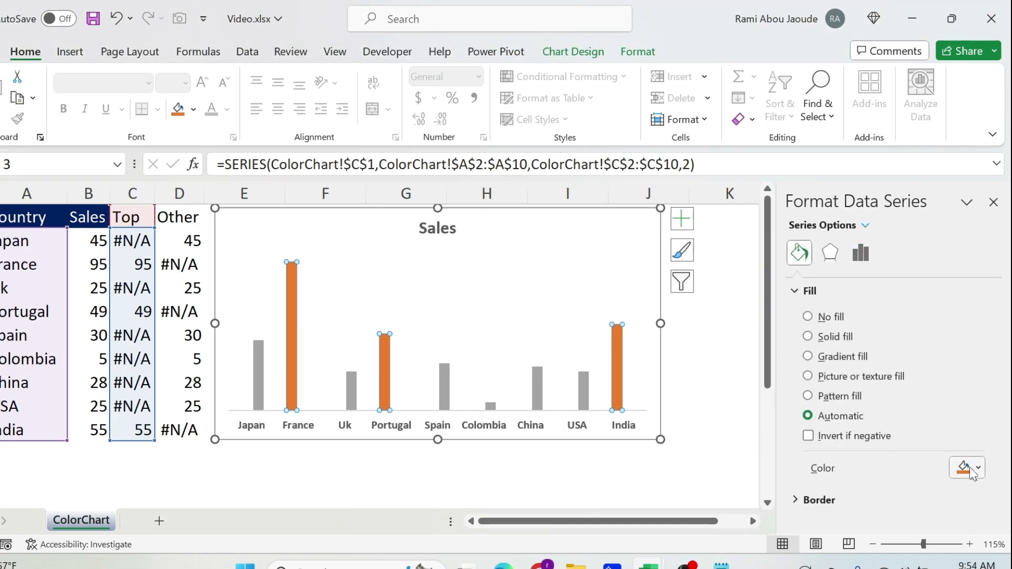
{"action": "left_click", "coordinate": [978, 468]}
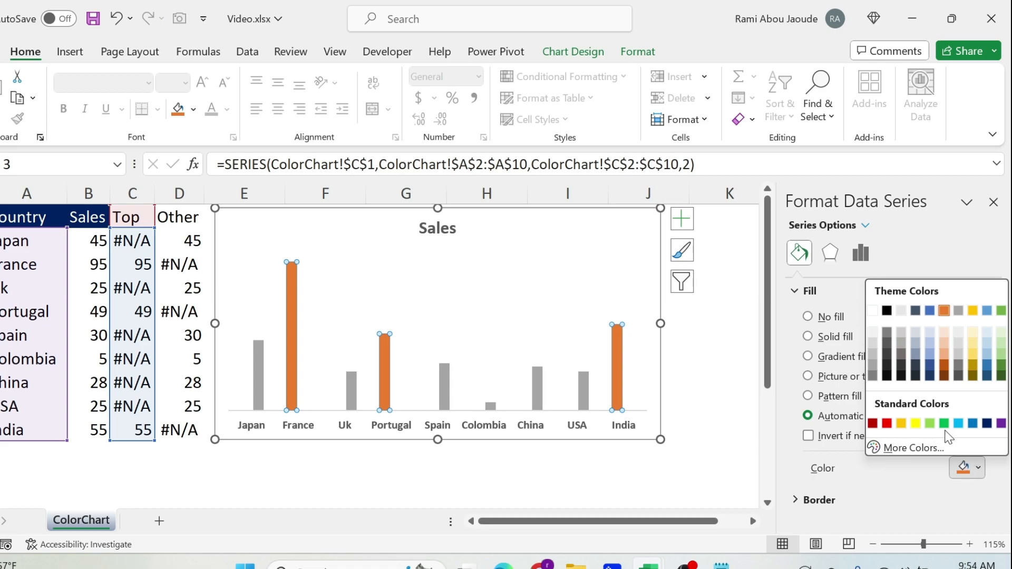
{"action": "left_click", "coordinate": [929, 424]}
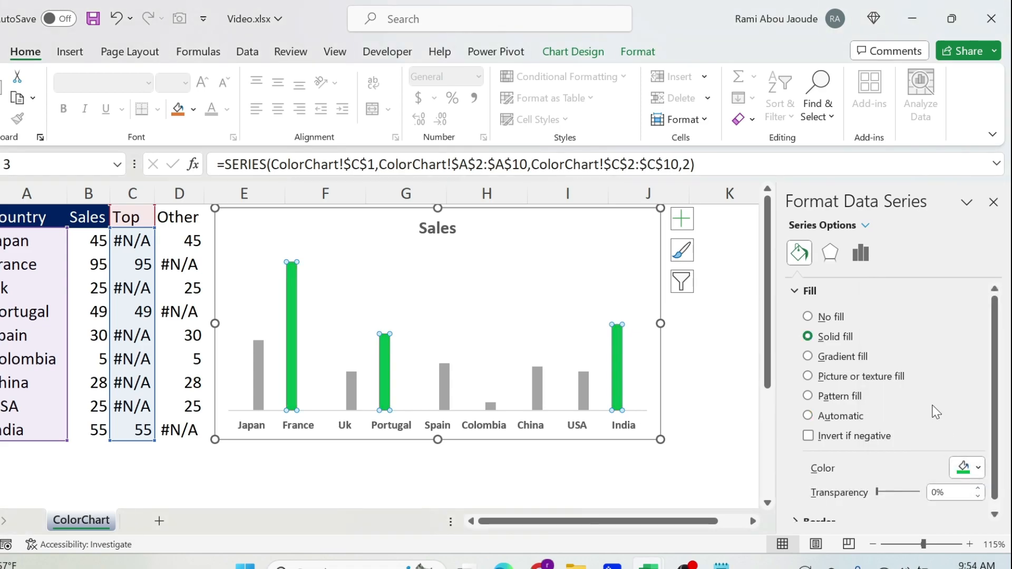
{"action": "left_click", "coordinate": [862, 252]}
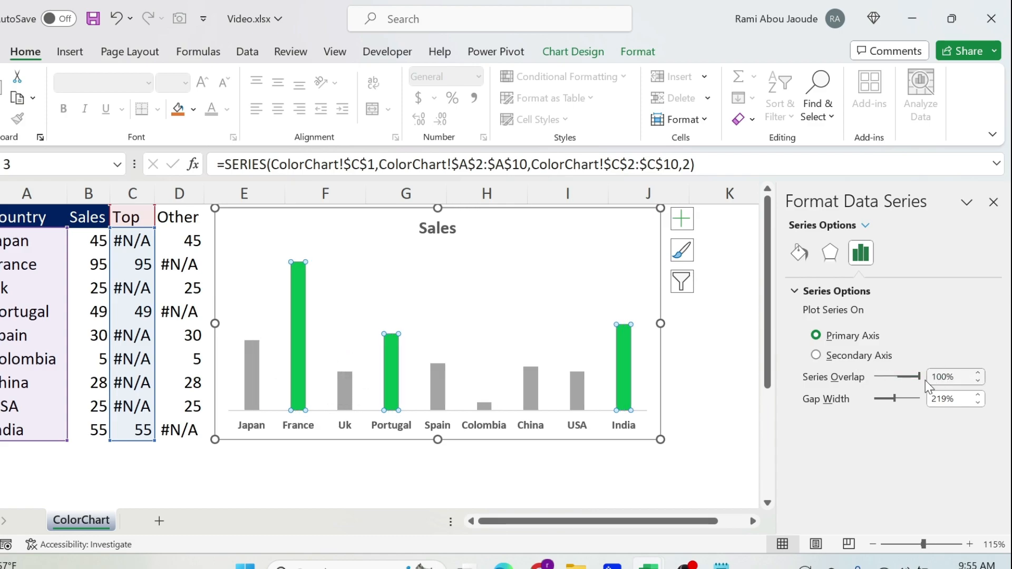
{"action": "mouse_move", "coordinate": [467, 296]}
{"action": "type", "text": "60"}
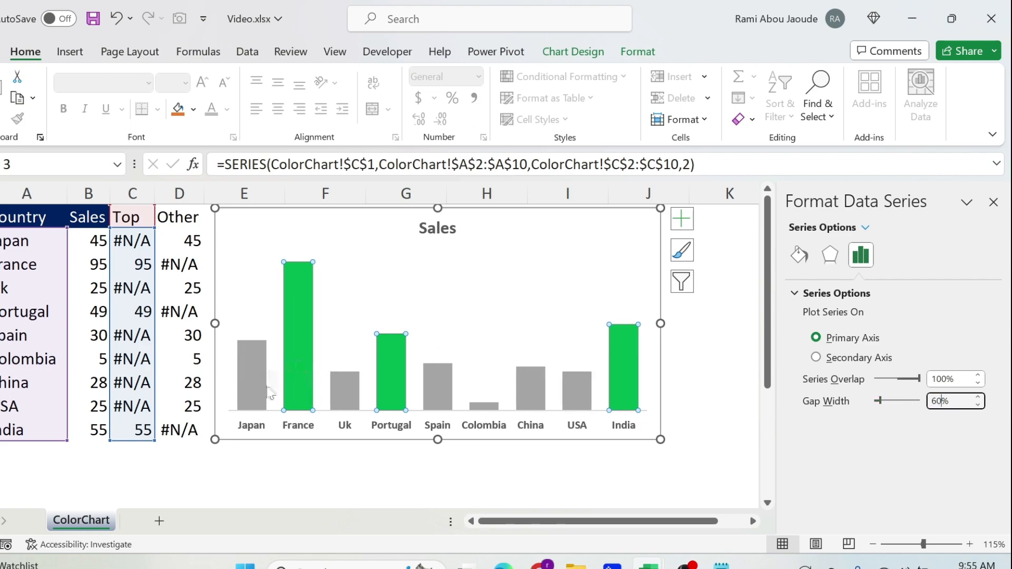
{"action": "mouse_move", "coordinate": [406, 457]}
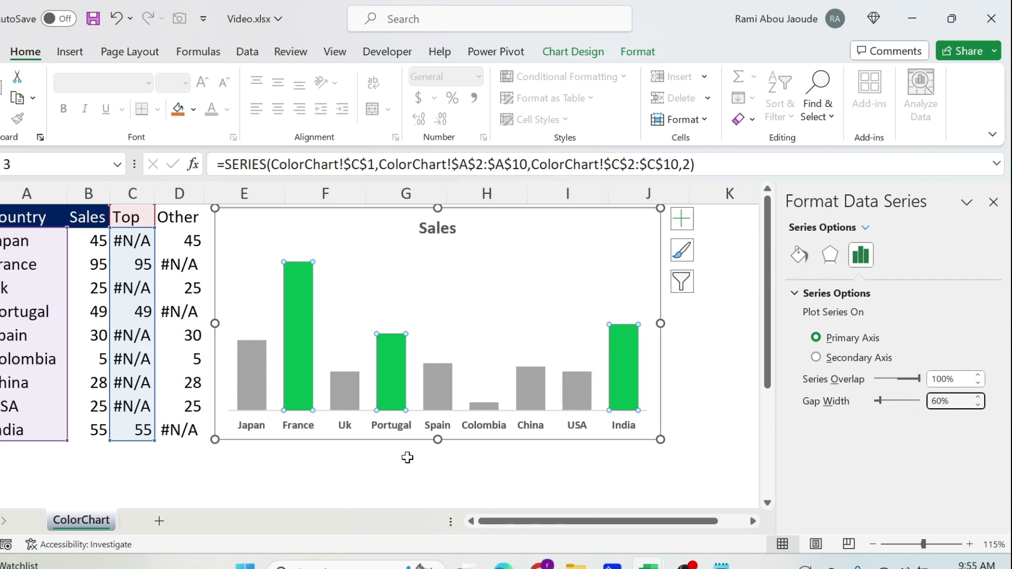
{"action": "mouse_move", "coordinate": [423, 351]}
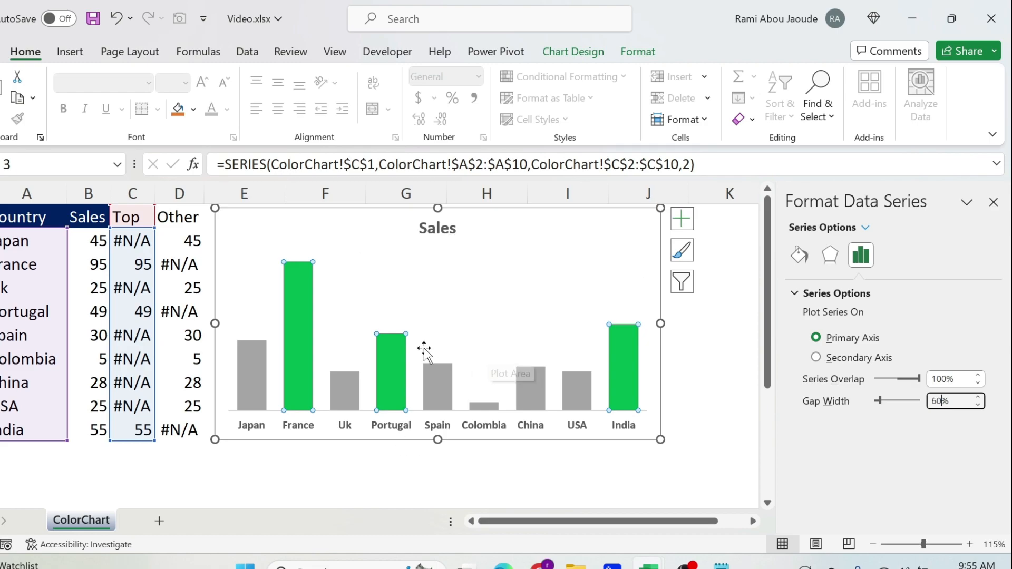
- Fill the Other series bars with solid dark blue
{"action": "left_click", "coordinate": [251, 371]}
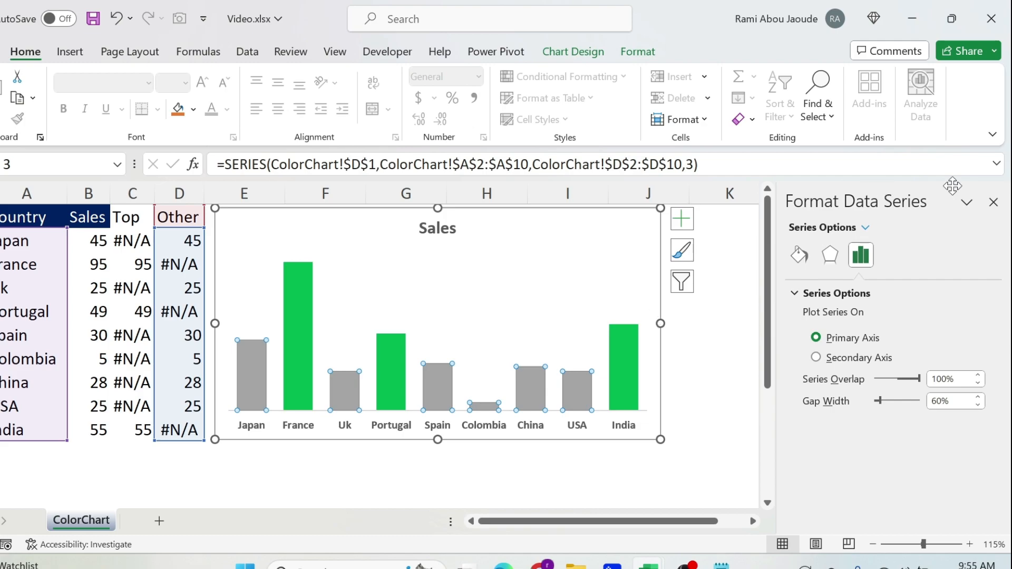
{"action": "left_click", "coordinate": [875, 227]}
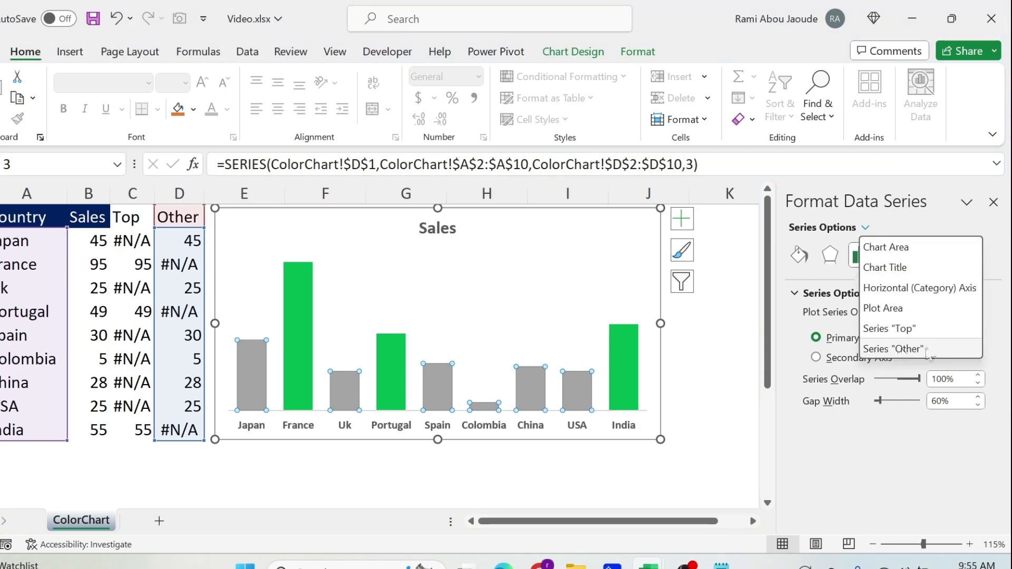
{"action": "left_click", "coordinate": [799, 256]}
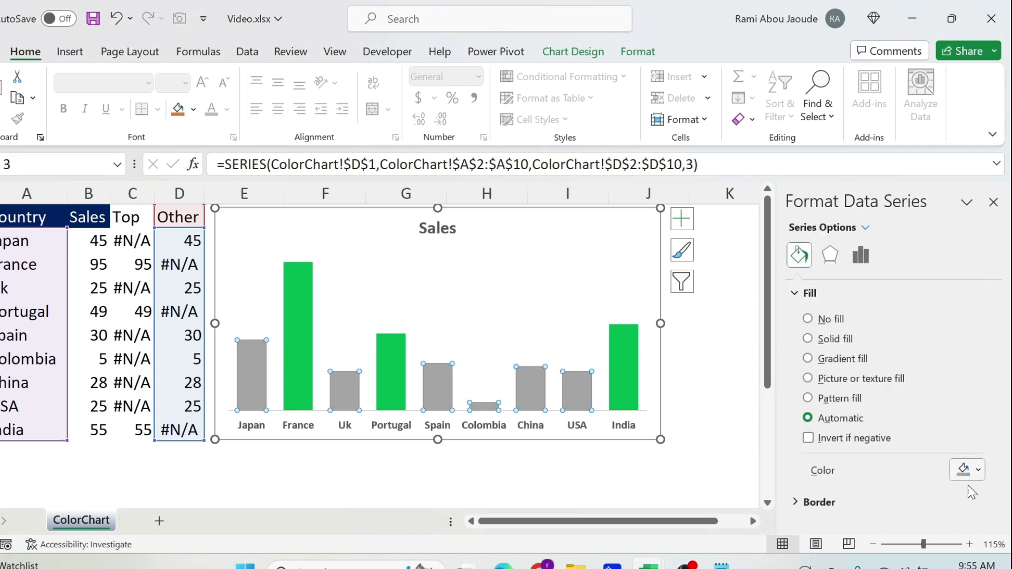
{"action": "left_click", "coordinate": [977, 470]}
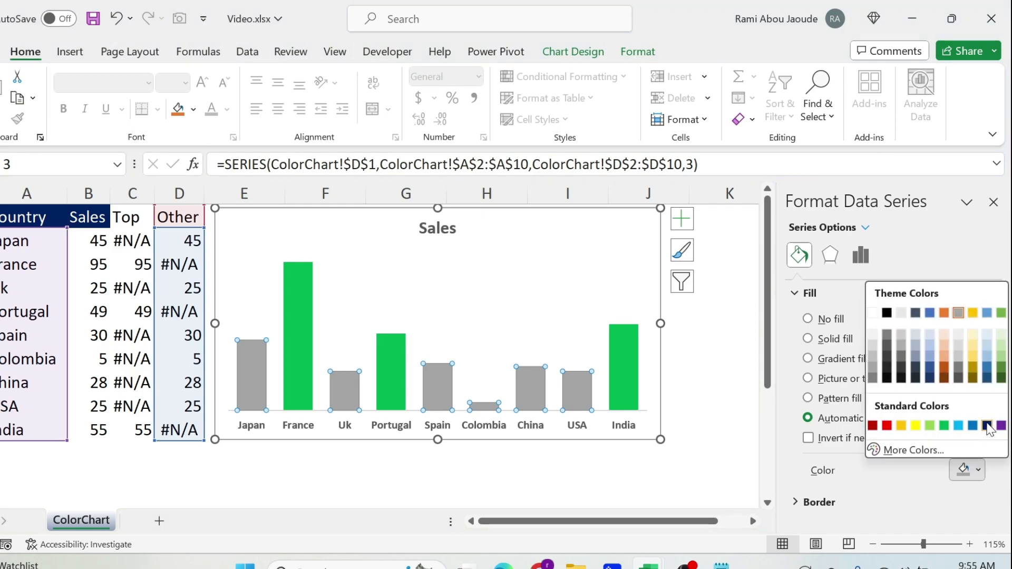
{"action": "left_click", "coordinate": [986, 425]}
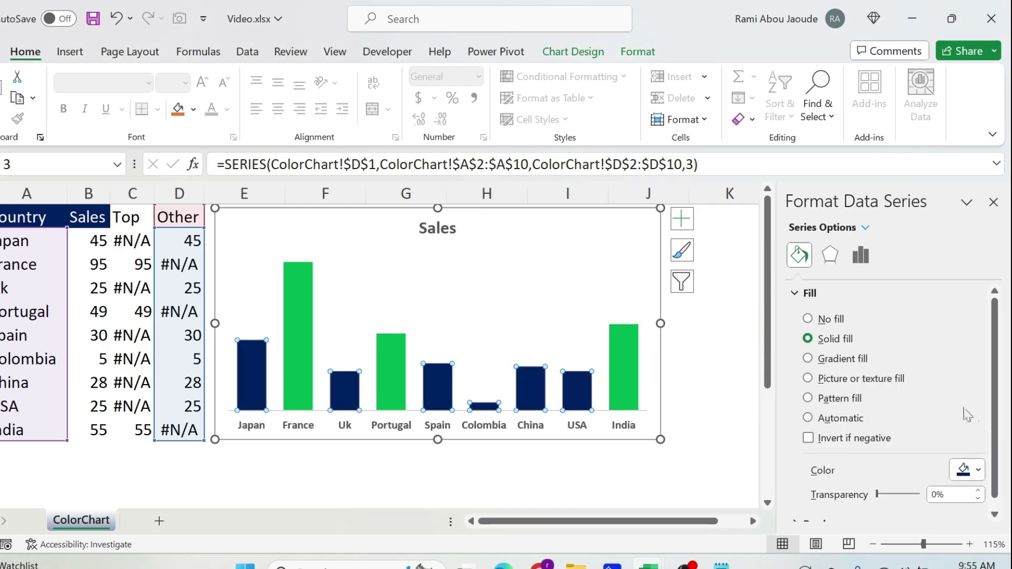
{"action": "mouse_move", "coordinate": [304, 297]}
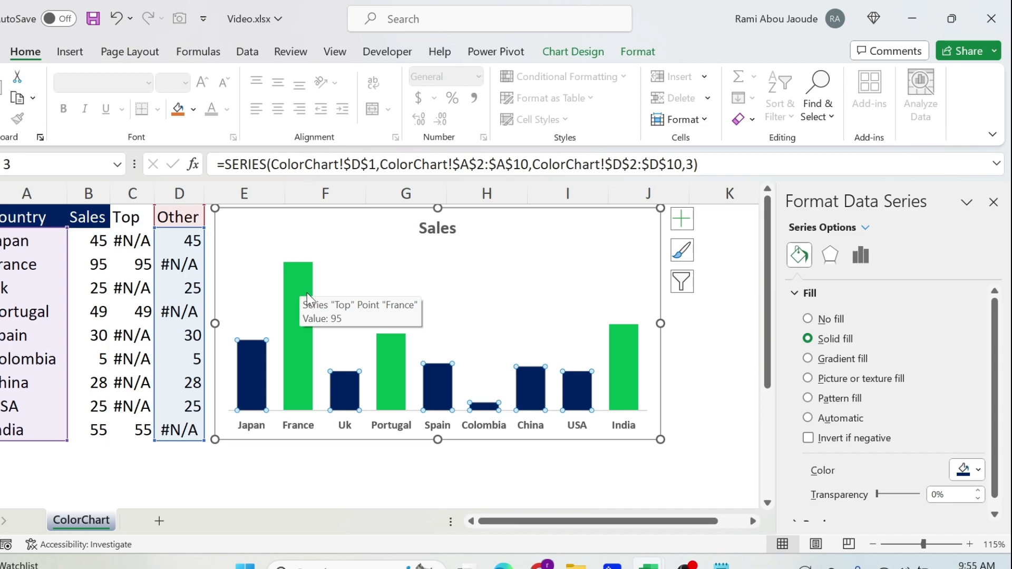
{"action": "mouse_move", "coordinate": [697, 232]}
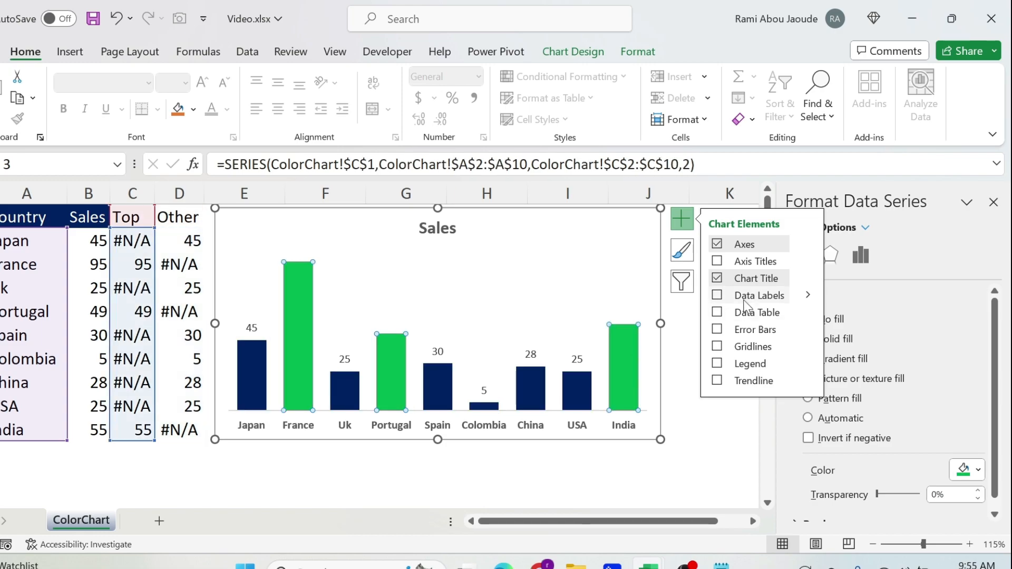
- Add value labels to the green top-three bars and fill their callout labels green
{"action": "left_click", "coordinate": [717, 295]}
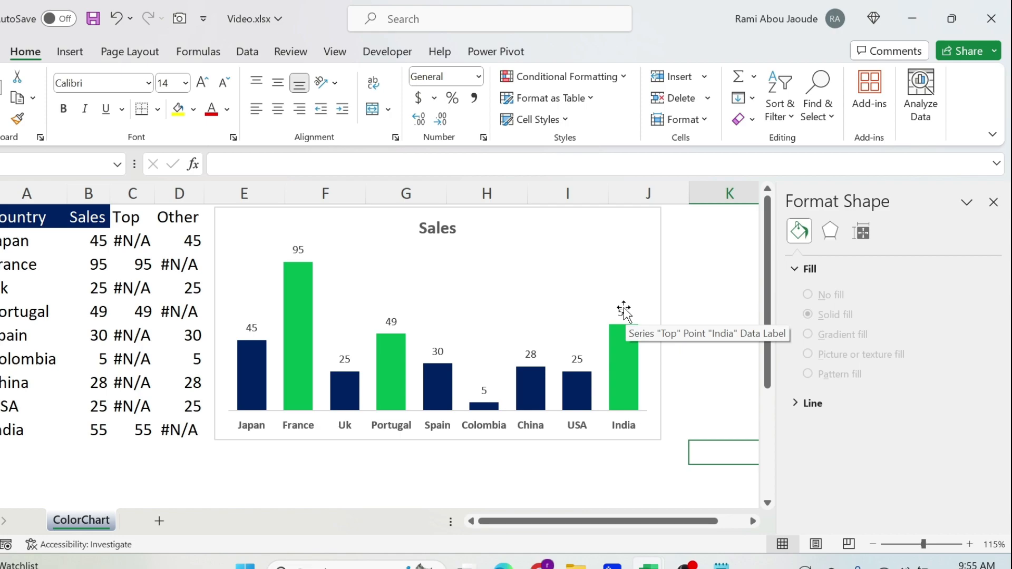
{"action": "left_click", "coordinate": [623, 313]}
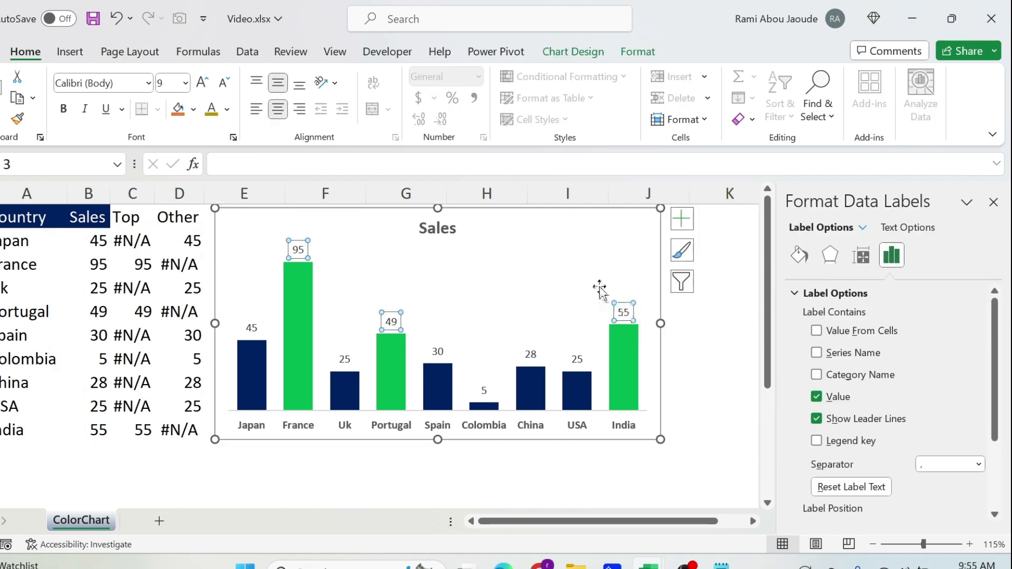
{"action": "right_click", "coordinate": [623, 312]}
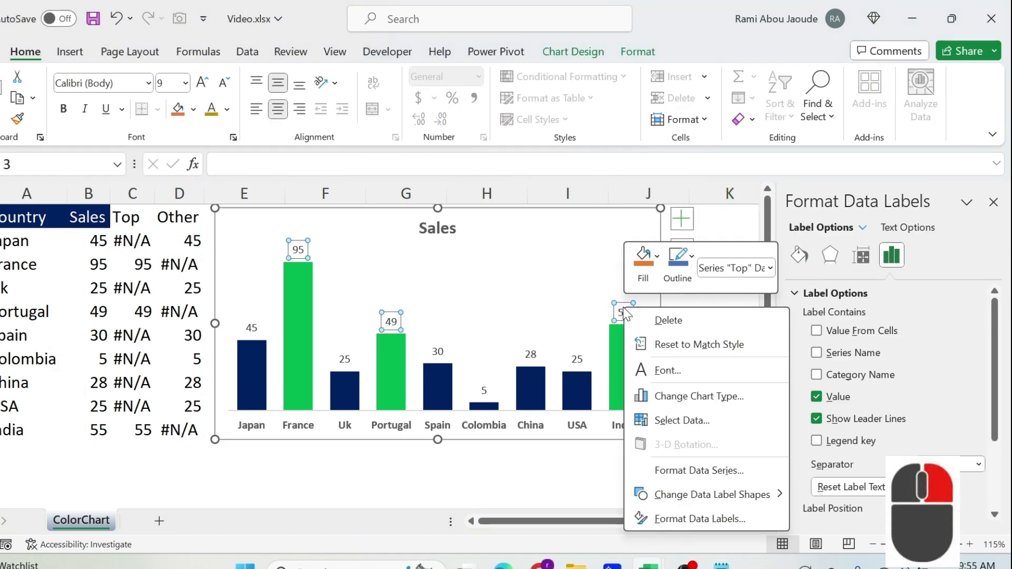
{"action": "mouse_move", "coordinate": [667, 370]}
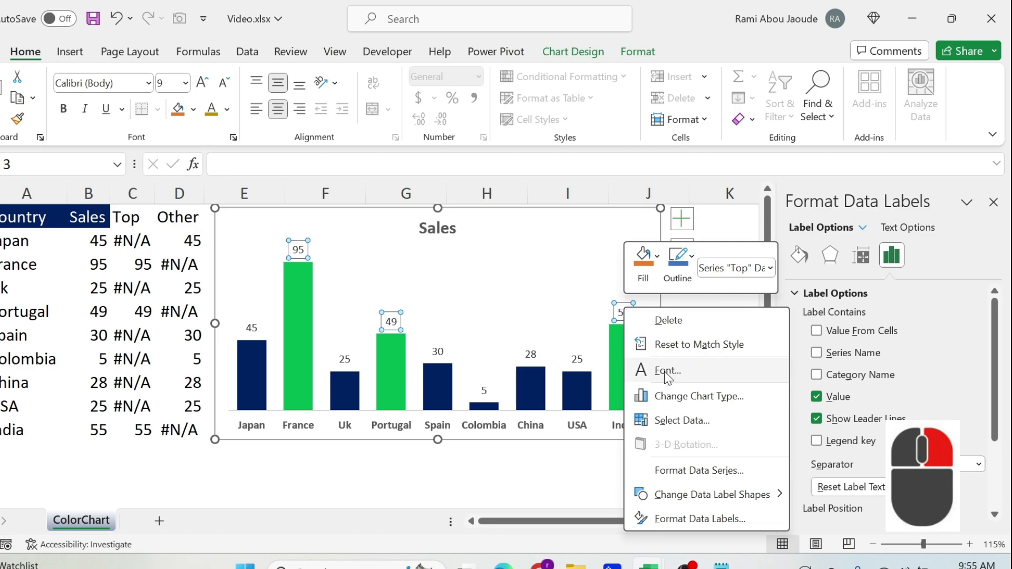
{"action": "mouse_move", "coordinate": [712, 495]}
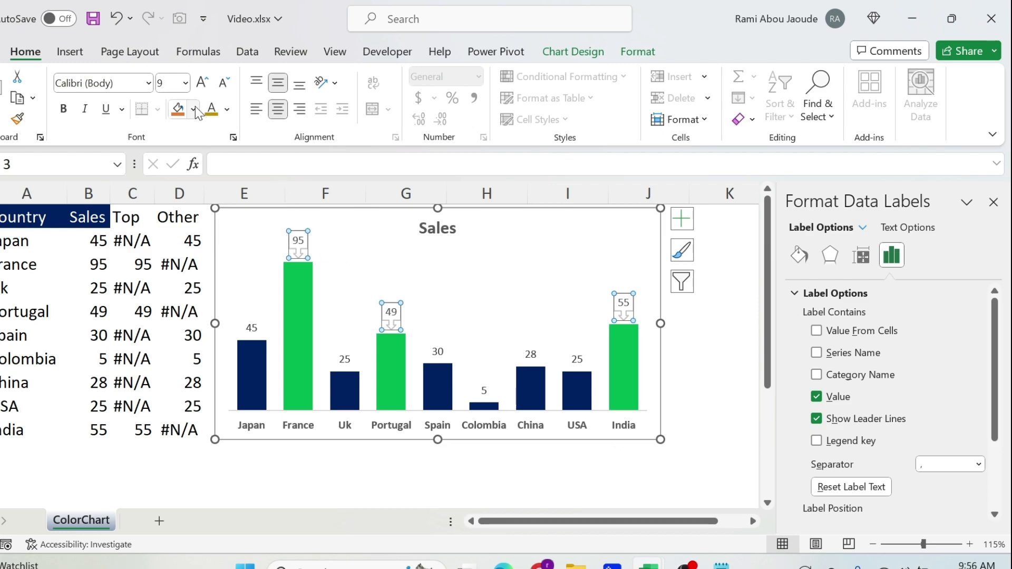
{"action": "left_click", "coordinate": [178, 108]}
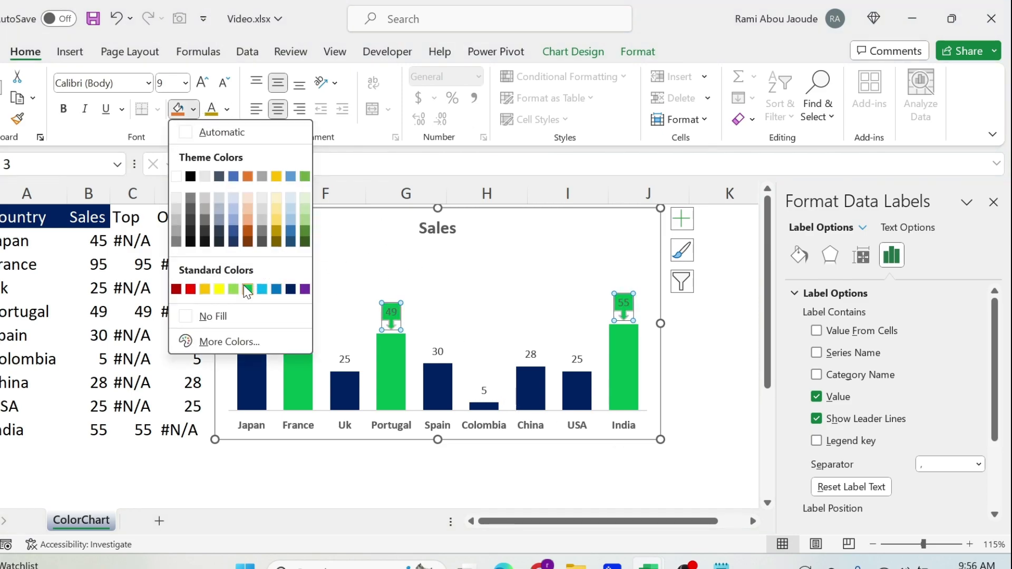
{"action": "left_click", "coordinate": [227, 109]}
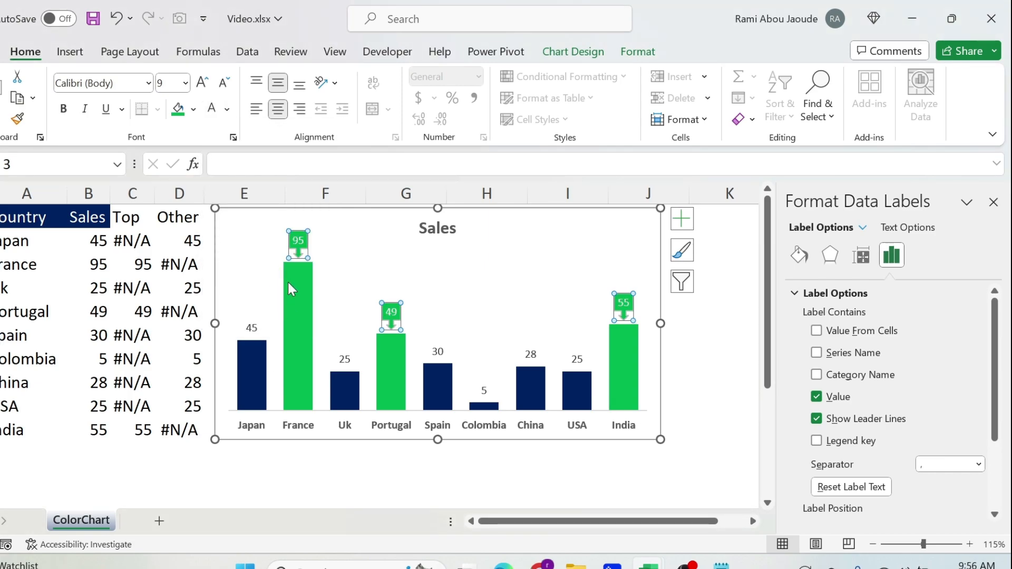
{"action": "mouse_move", "coordinate": [271, 355]}
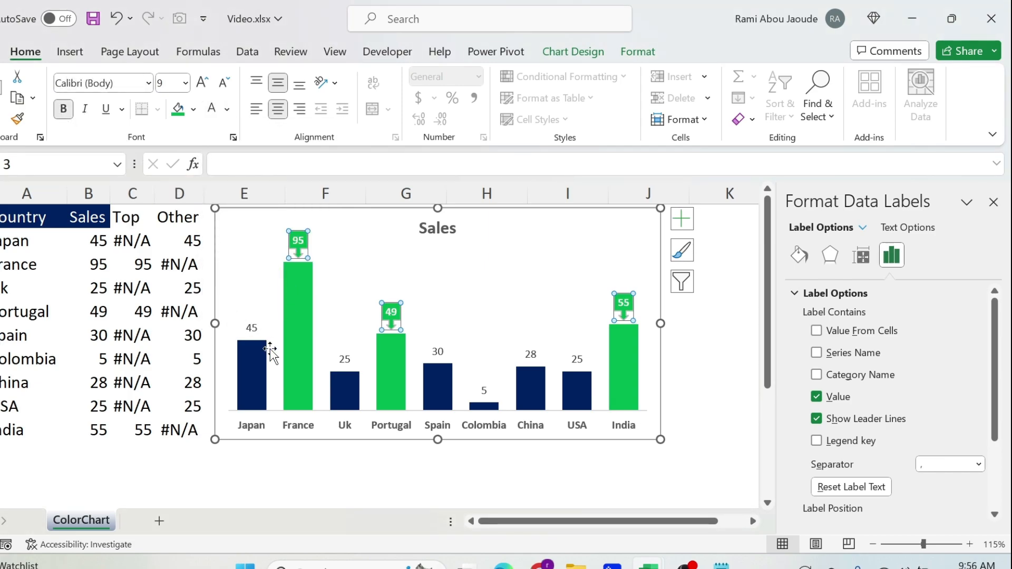
- Bold the Other series' value labels on the dark blue bars
{"action": "left_click", "coordinate": [250, 327]}
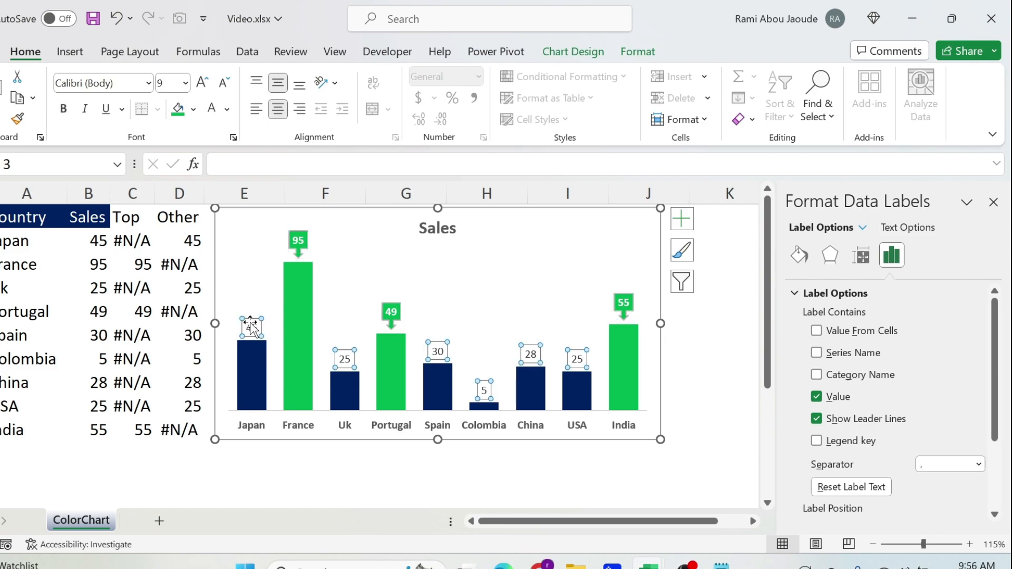
{"action": "left_click", "coordinate": [211, 108]}
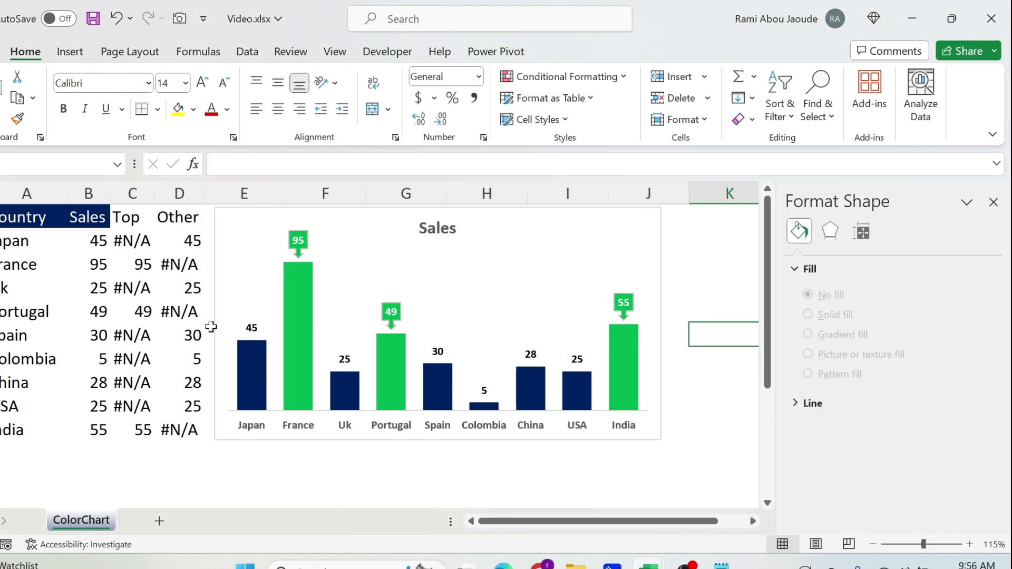
- Select France's Sales cell to change its value to 3
{"action": "left_click", "coordinate": [89, 335]}
{"action": "type", "text": "3"}
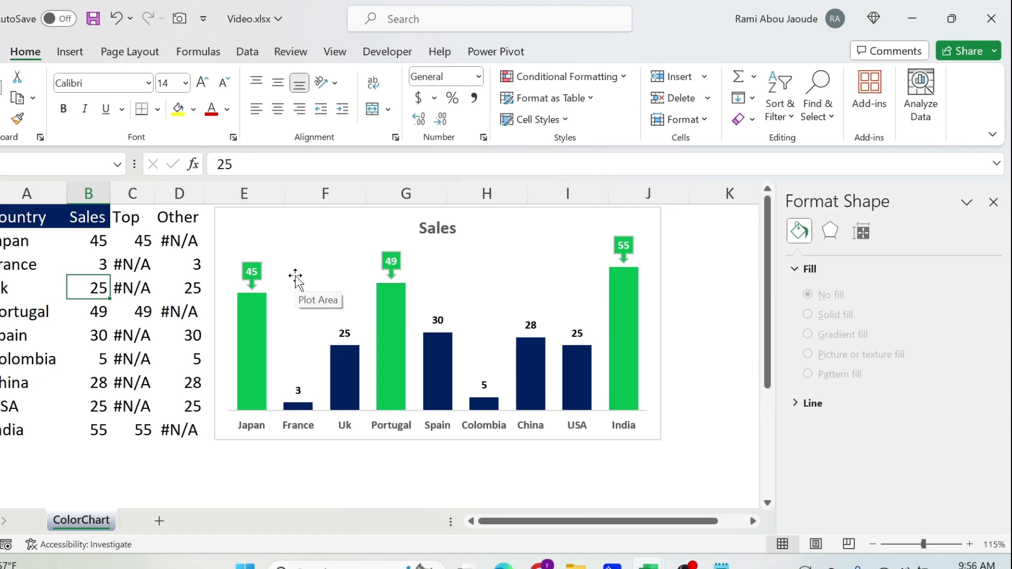
{"action": "mouse_move", "coordinate": [555, 368]}
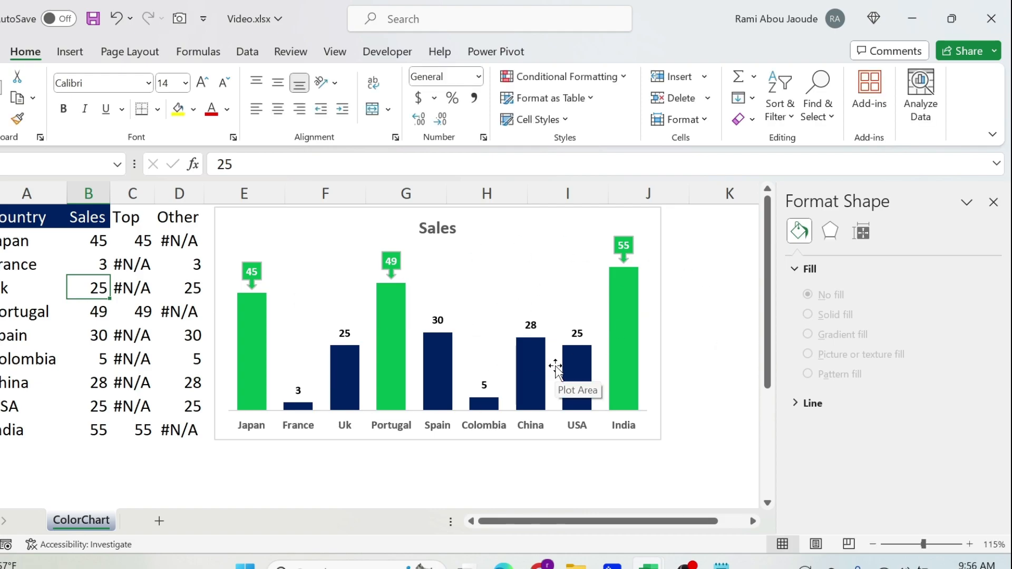